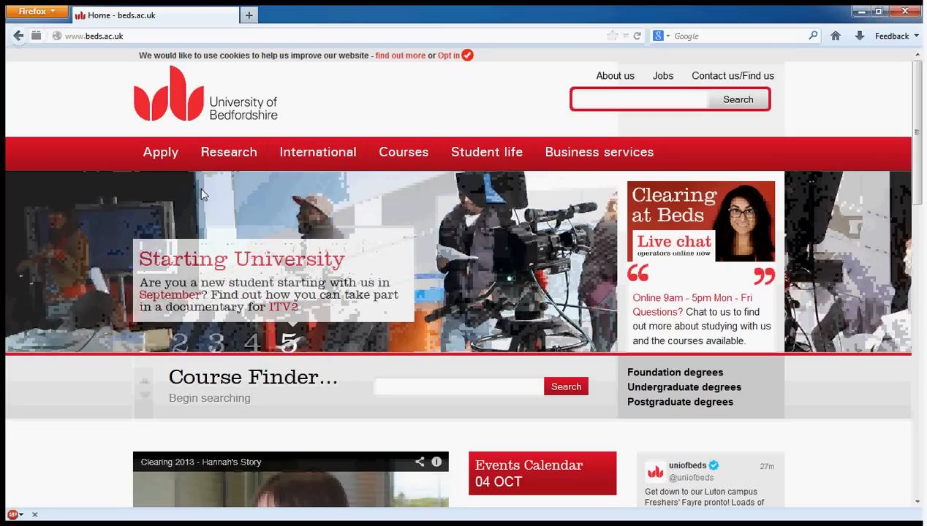
pyautogui.moveTo(166, 233)
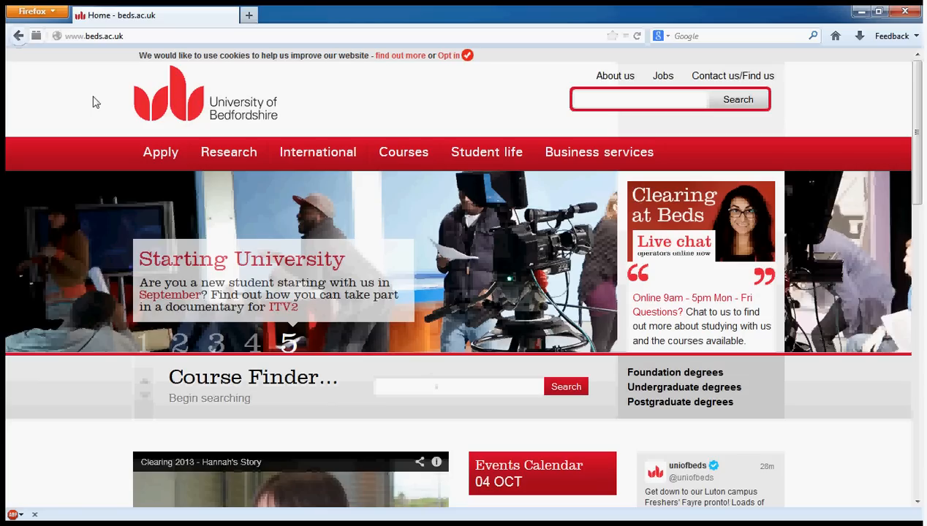
pyautogui.moveTo(94, 123)
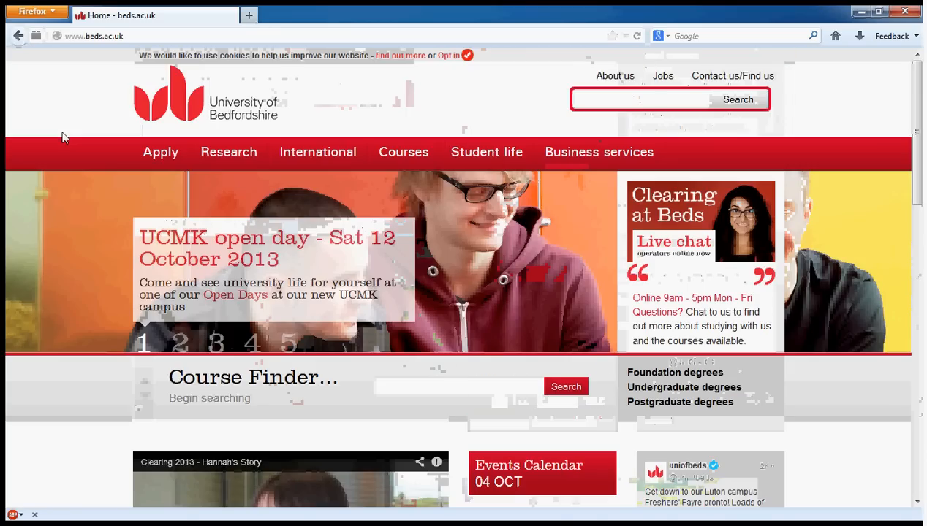
pyautogui.moveTo(69, 123)
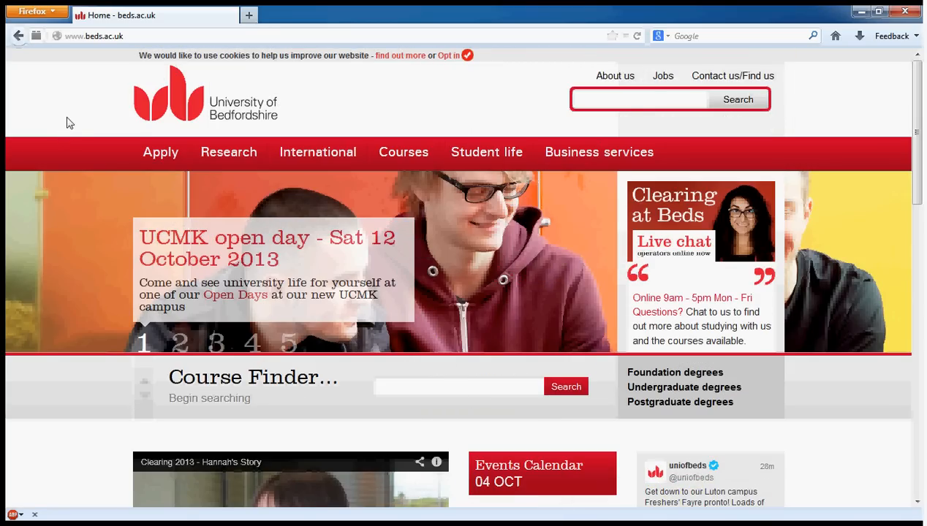
pyautogui.moveTo(128, 29)
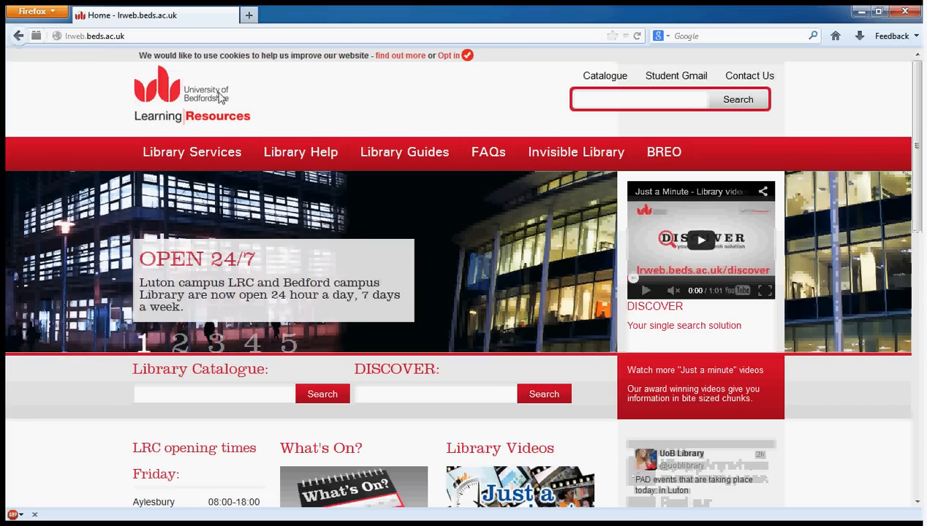
pyautogui.moveTo(345, 101)
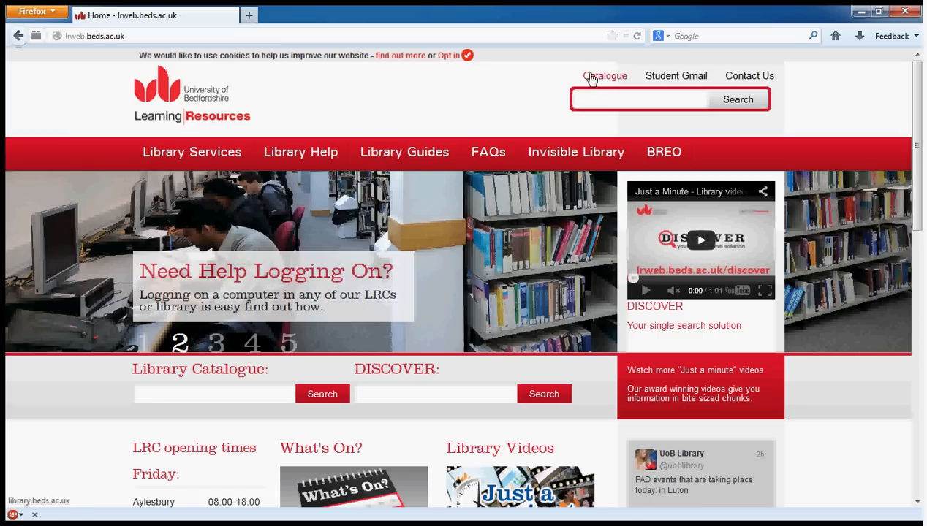
pyautogui.moveTo(73, 355)
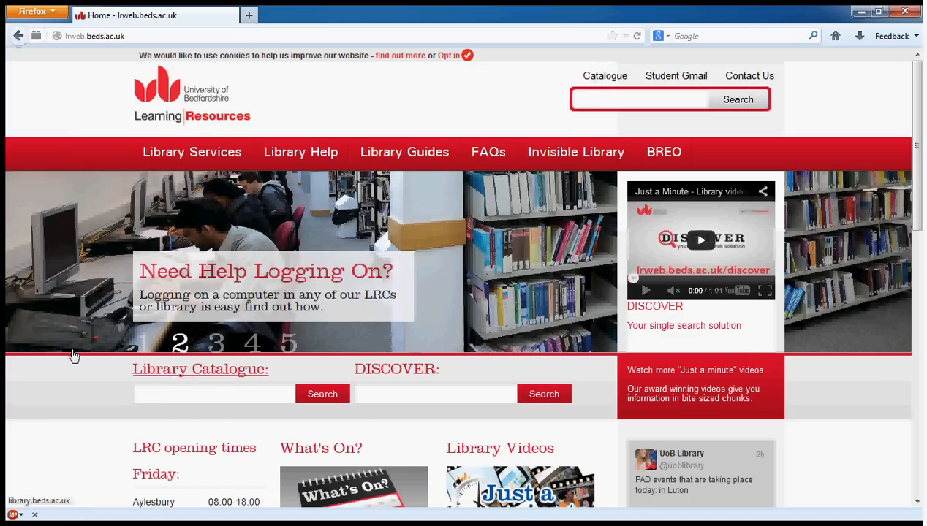
# Enter psychology in the Library Catalogue search box without submitting it.
pyautogui.scroll(-3)
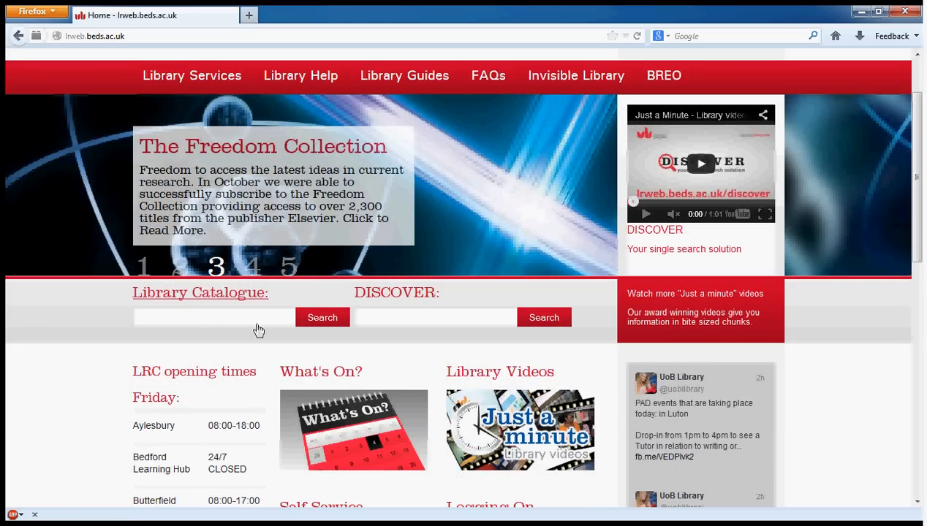
pyautogui.click(217, 316)
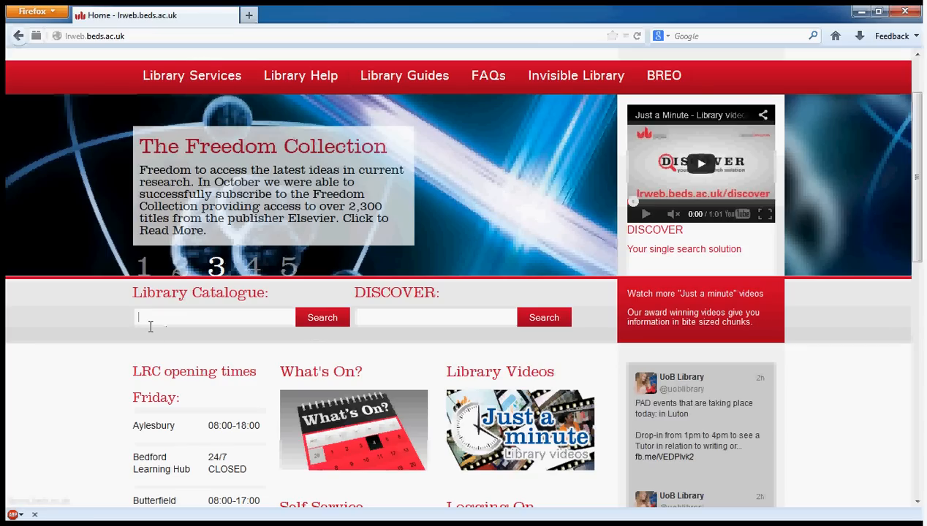
pyautogui.moveTo(231, 323)
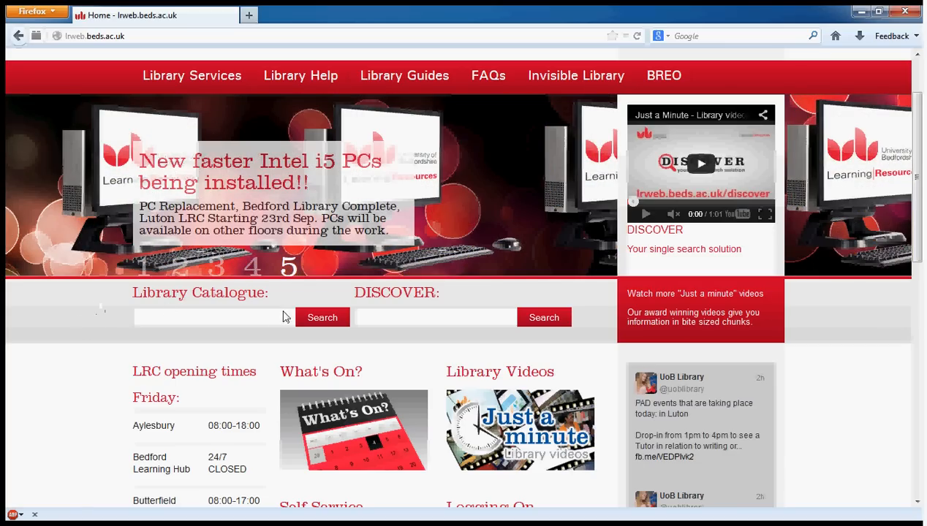
pyautogui.moveTo(476, 339)
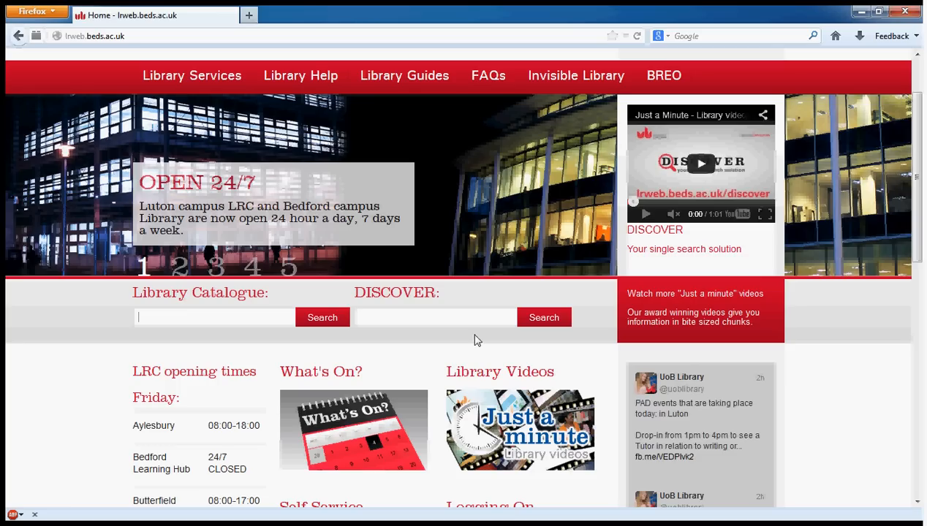
pyautogui.click(215, 316)
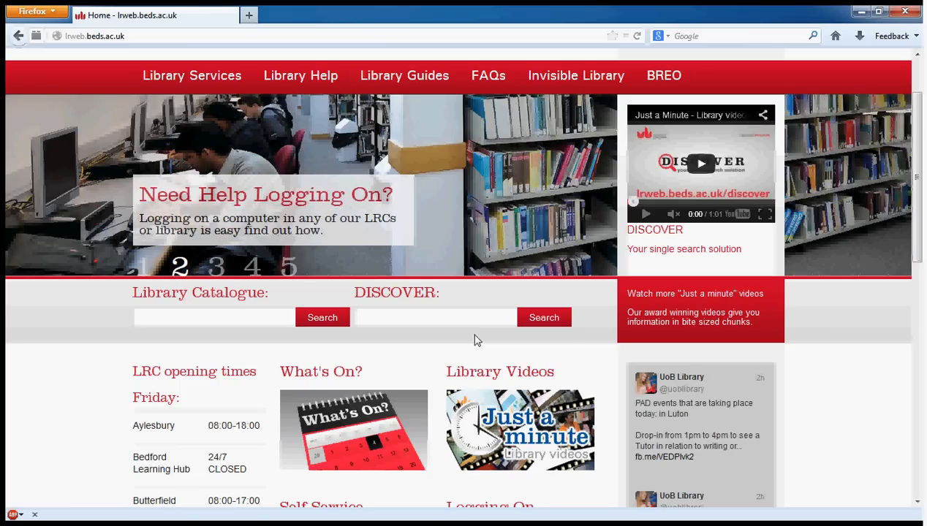
pyautogui.click(212, 316)
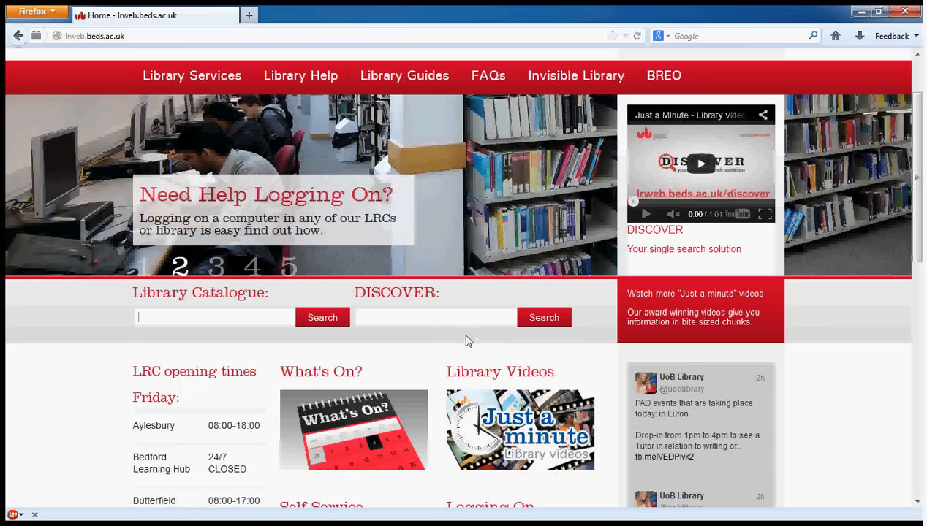
pyautogui.moveTo(396, 293)
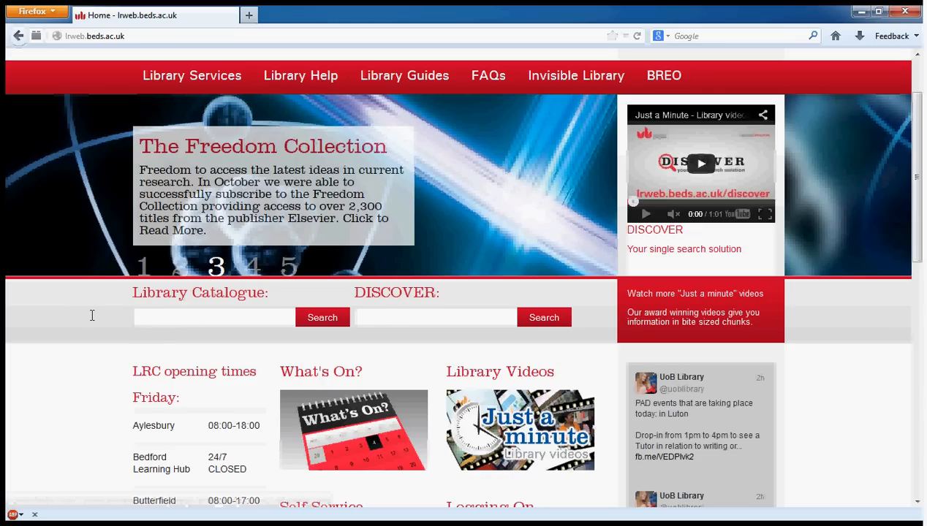
pyautogui.write('psychology')
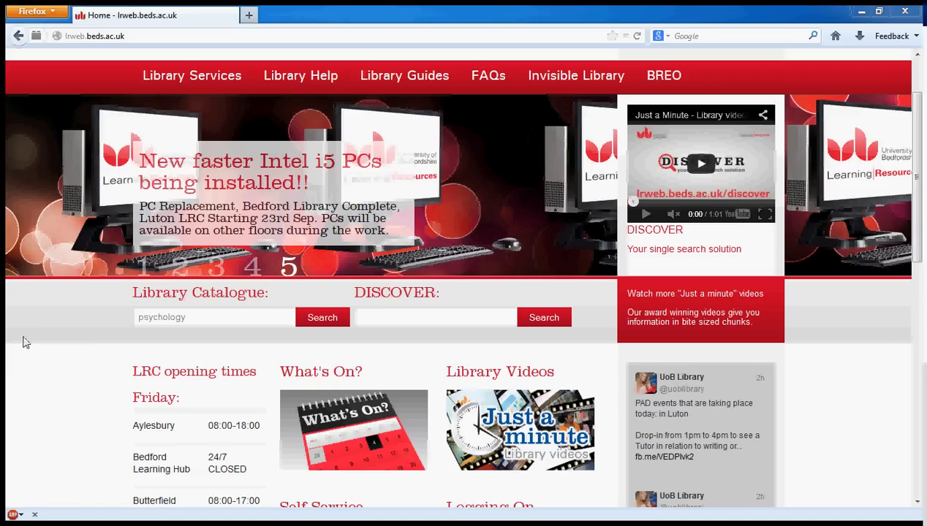
pyautogui.moveTo(380, 362)
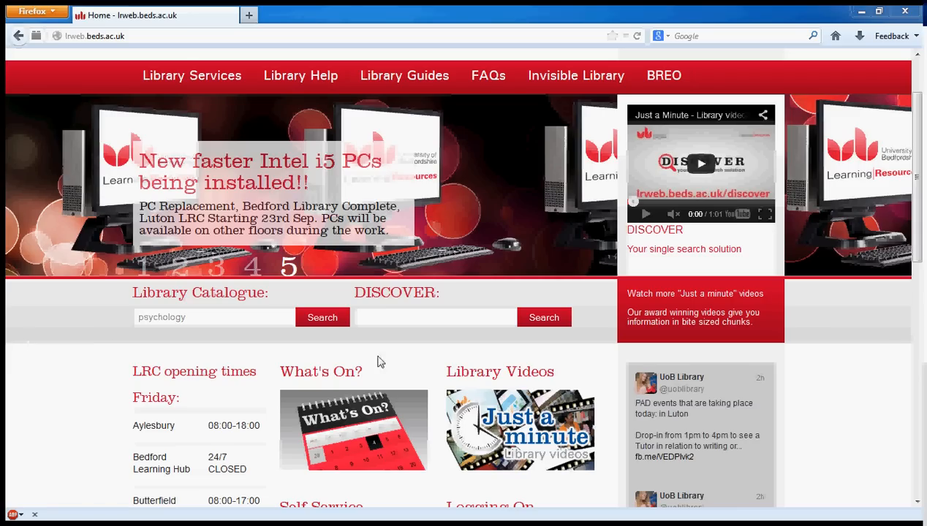
# Run the keyword search for psychology across the entire collection and browse the 6,379 results.
pyautogui.click(322, 317)
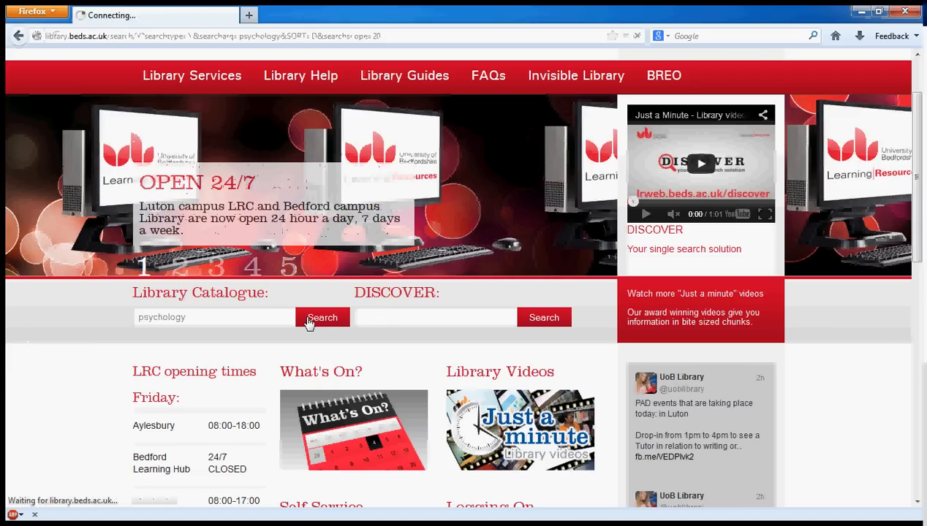
pyautogui.click(322, 317)
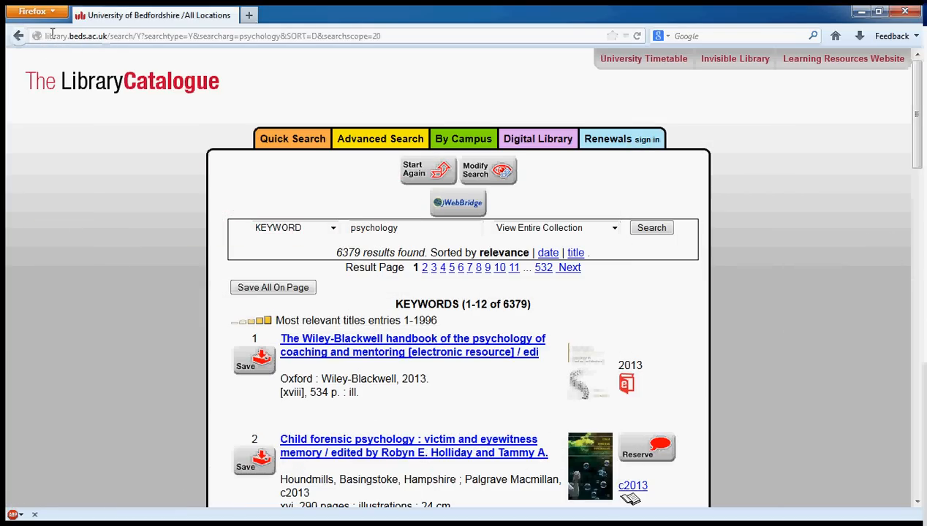
pyautogui.moveTo(93, 269)
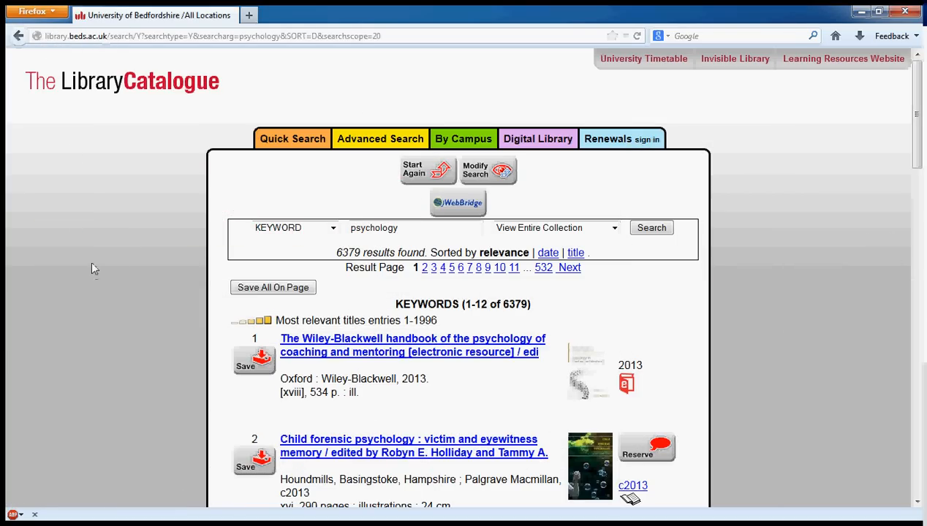
pyautogui.moveTo(33, 59)
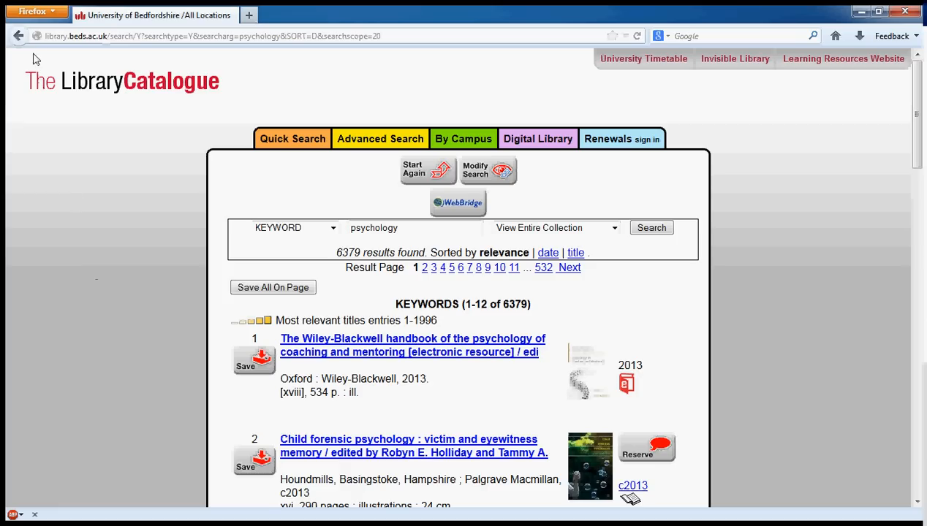
pyautogui.moveTo(87, 387)
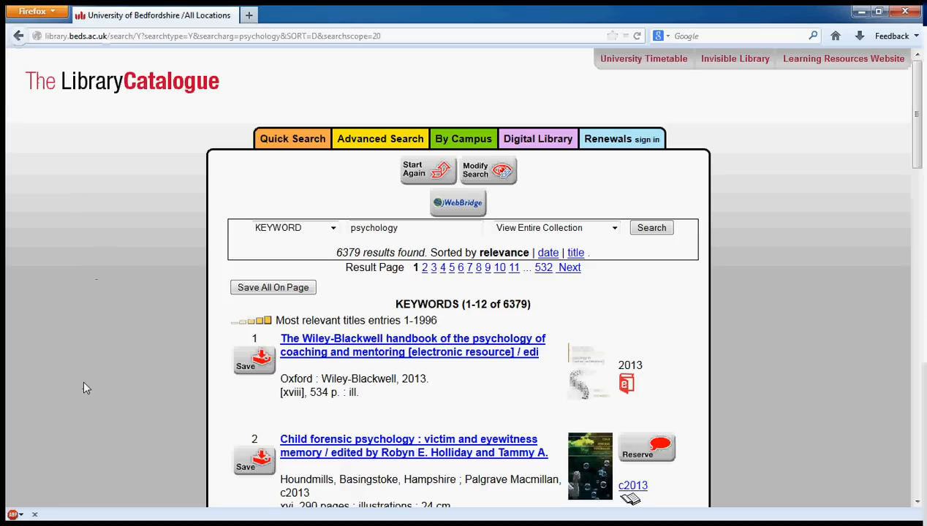
pyautogui.moveTo(116, 201)
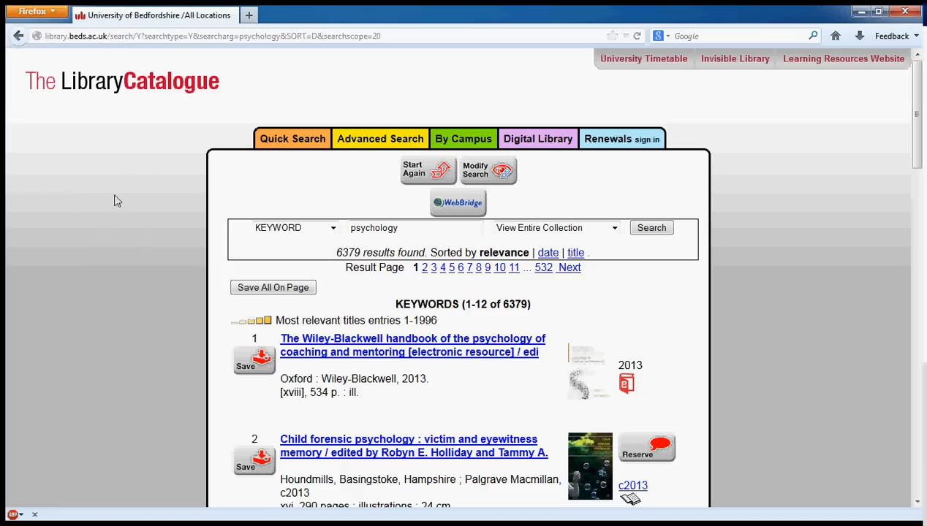
pyautogui.moveTo(210, 213)
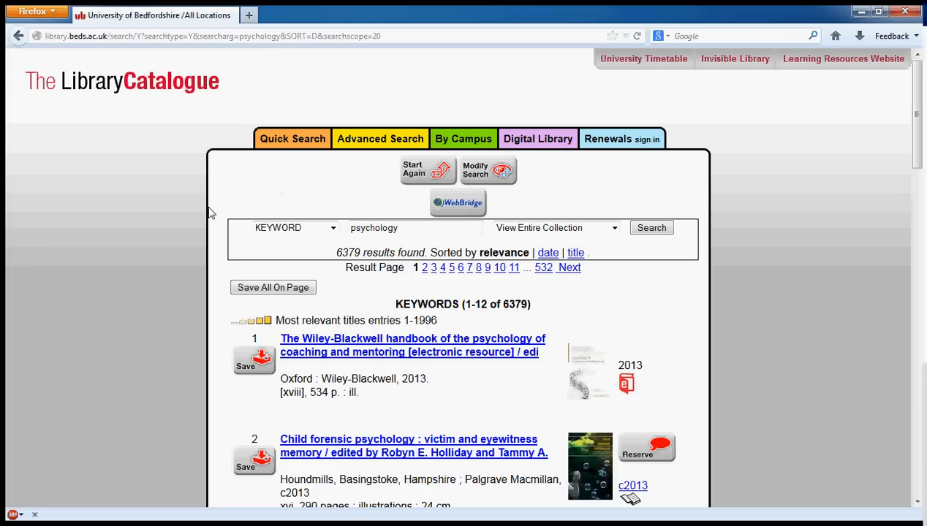
pyautogui.moveTo(152, 250)
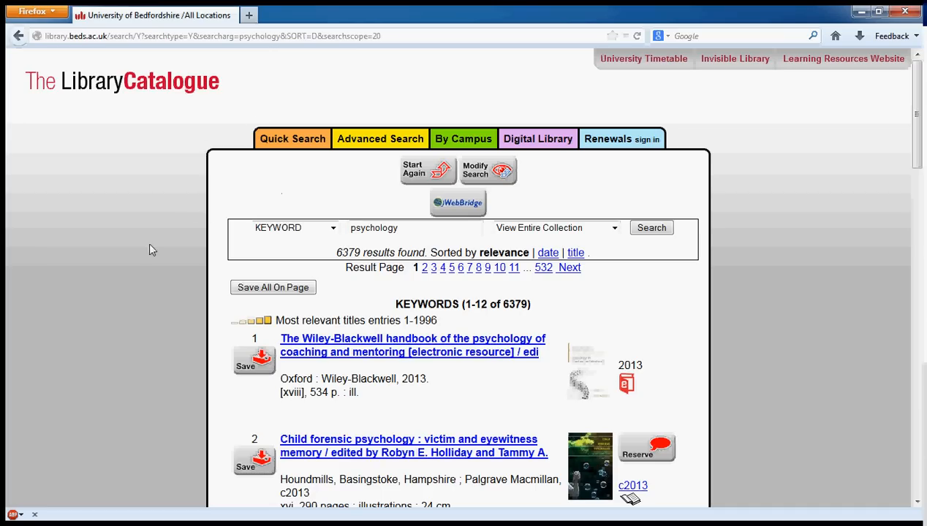
pyautogui.moveTo(149, 251)
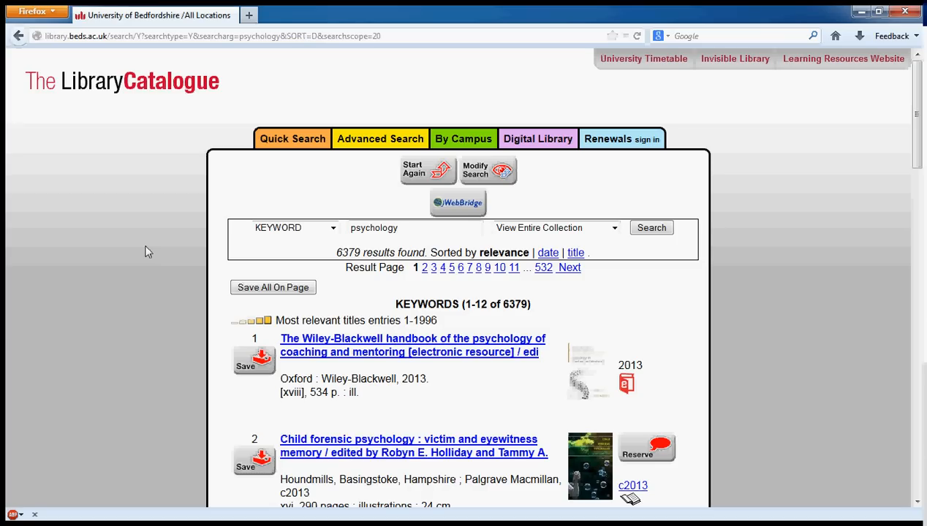
pyautogui.scroll(-3)
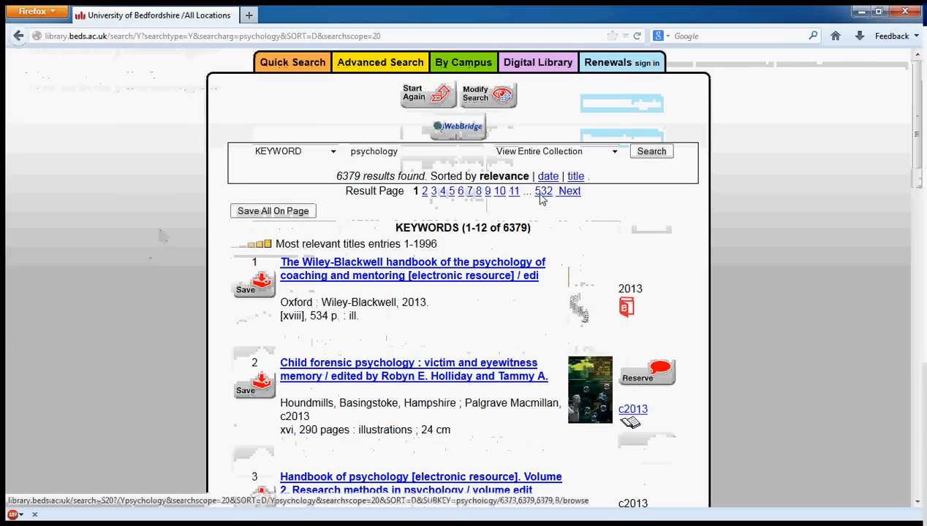
pyautogui.moveTo(550, 199)
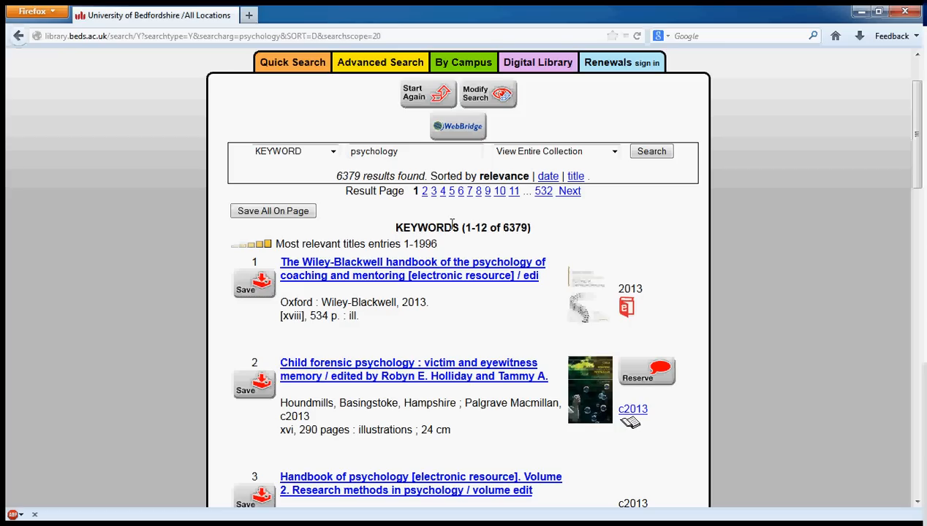
pyautogui.moveTo(450, 226)
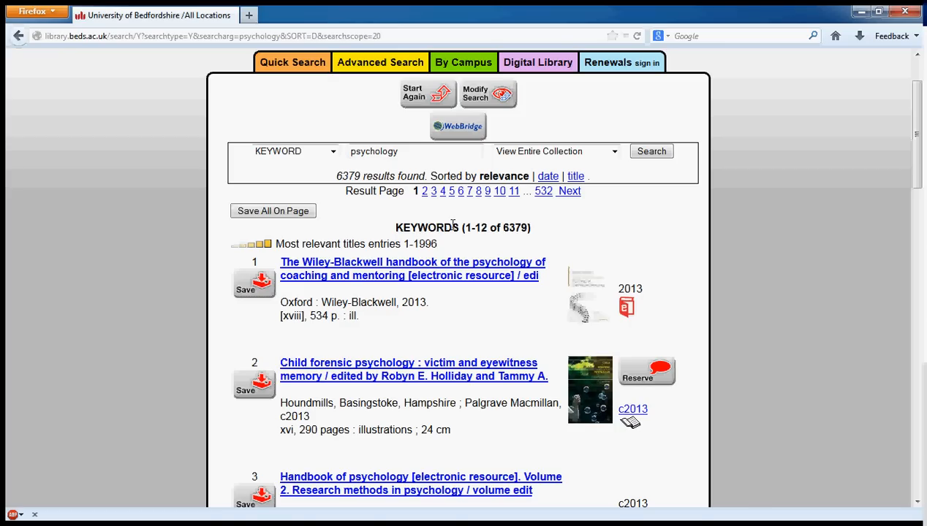
pyautogui.moveTo(177, 140)
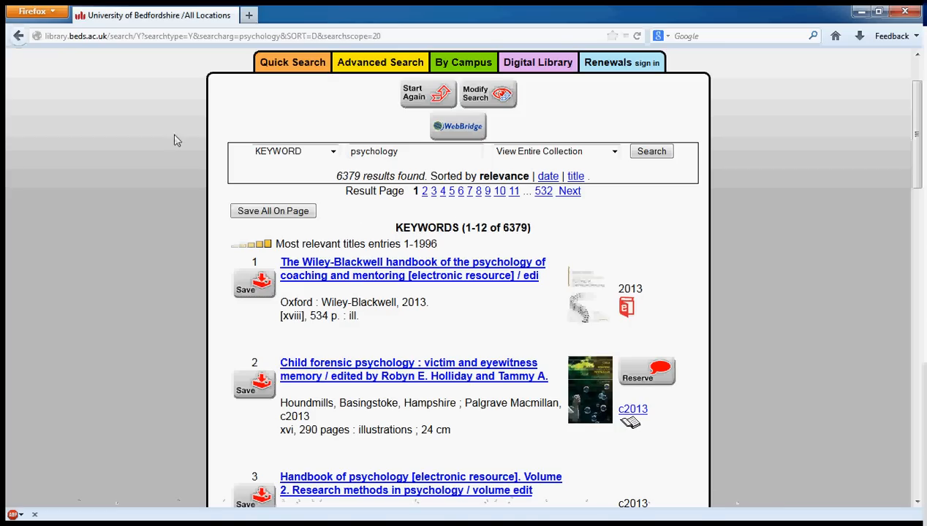
pyautogui.moveTo(140, 177)
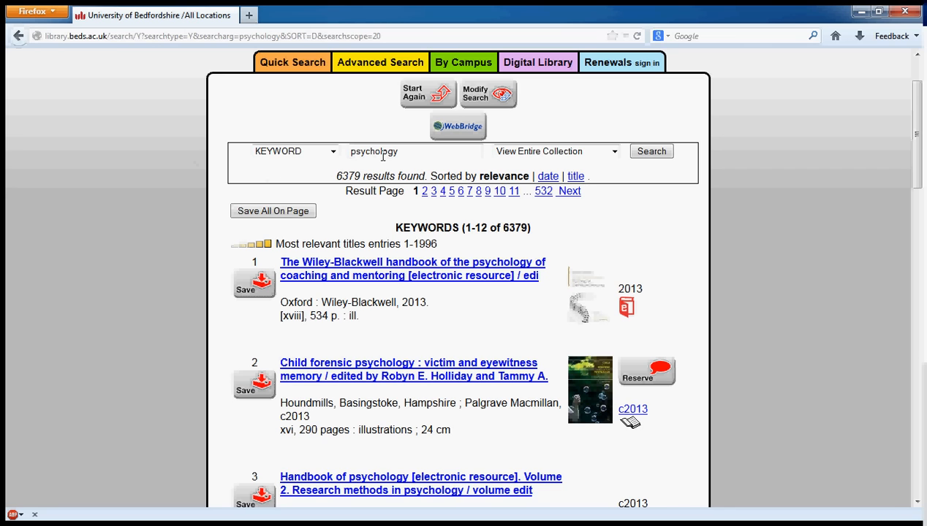
pyautogui.scroll(-3)
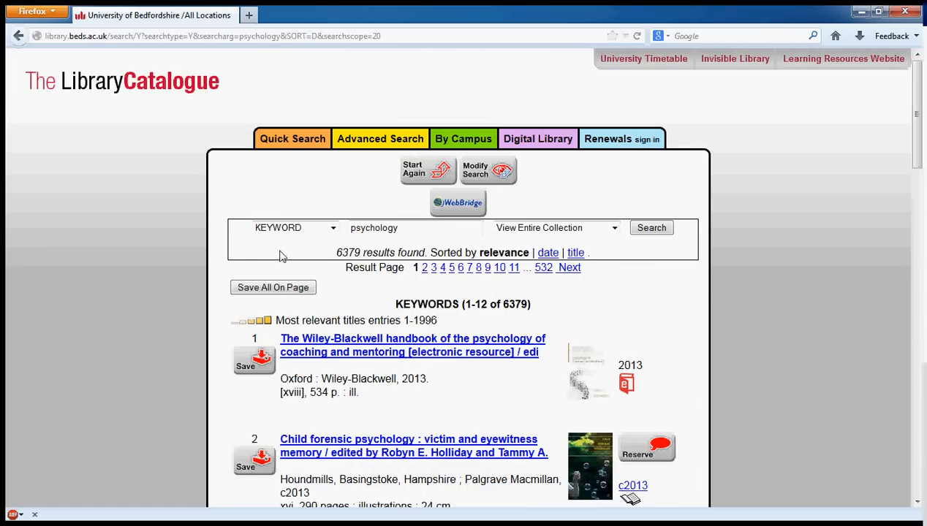
pyautogui.moveTo(318, 256)
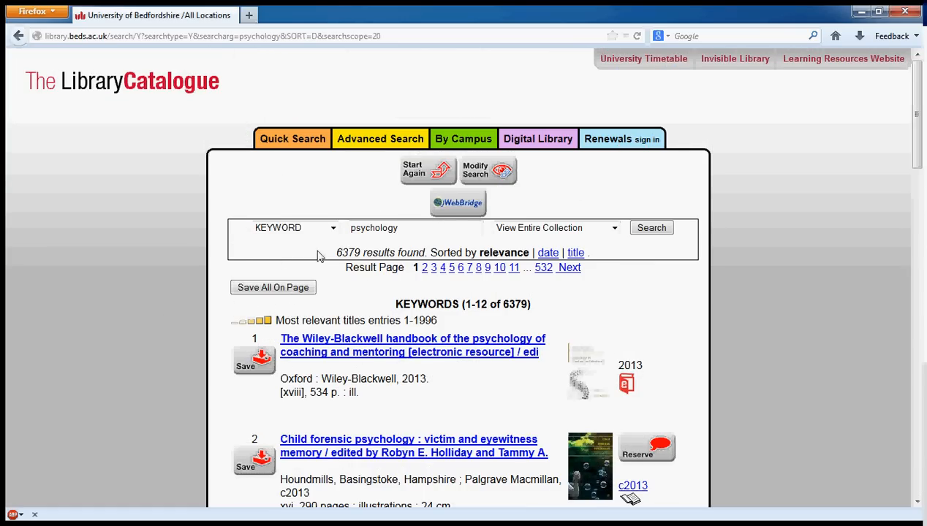
pyautogui.moveTo(205, 257)
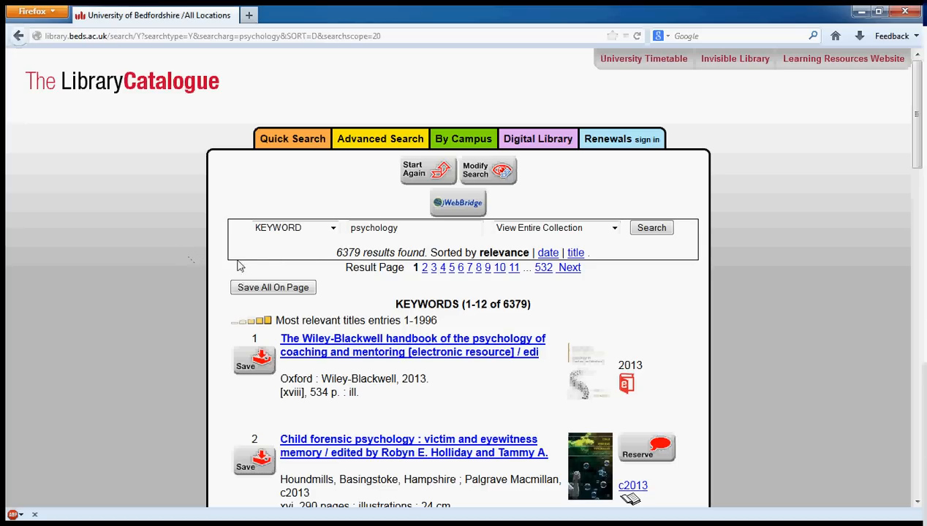
pyautogui.moveTo(421, 285)
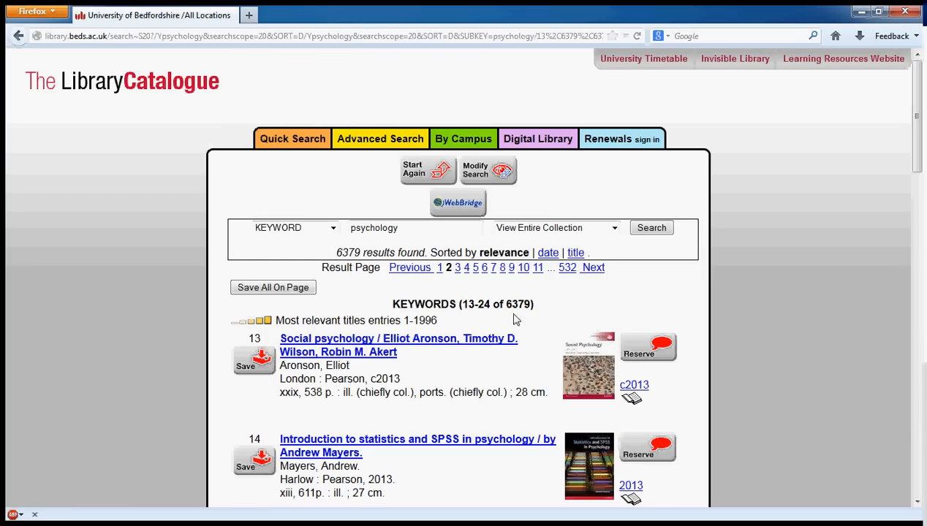
pyautogui.moveTo(525, 305)
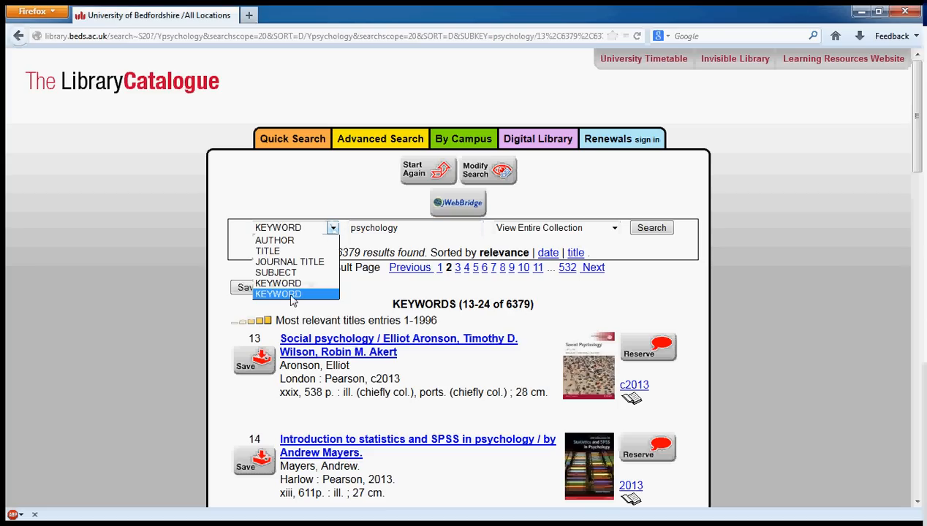
# Search titles for psychology and open the Psychology heading with 29 entries.
pyautogui.click(267, 251)
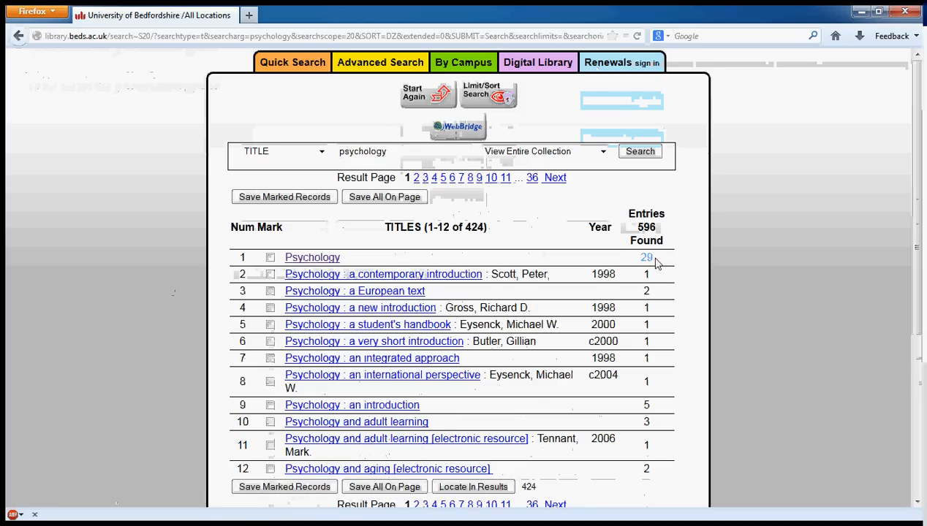
pyautogui.scroll(-3)
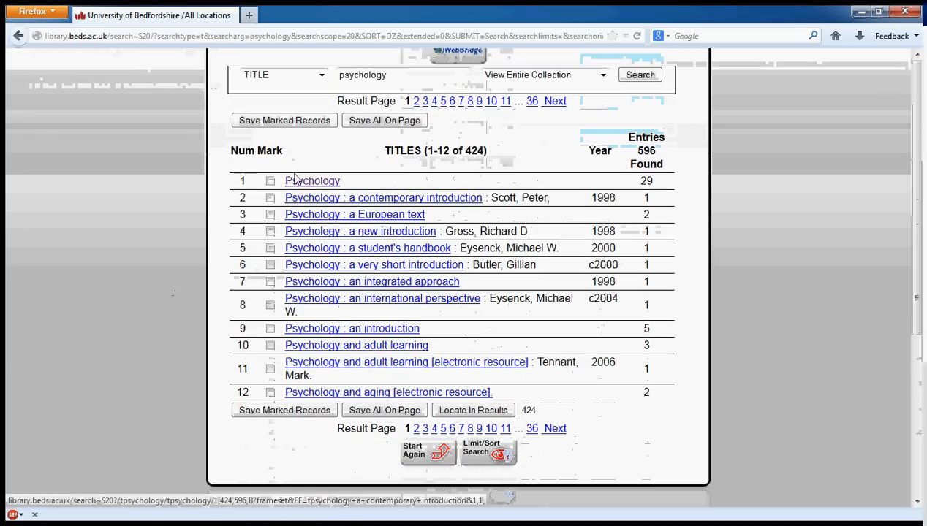
pyautogui.click(313, 181)
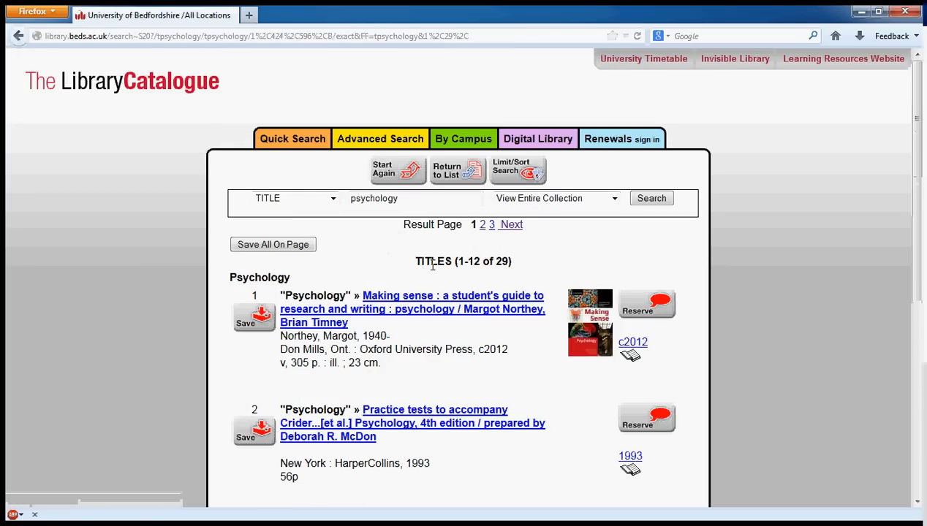
pyautogui.scroll(-3)
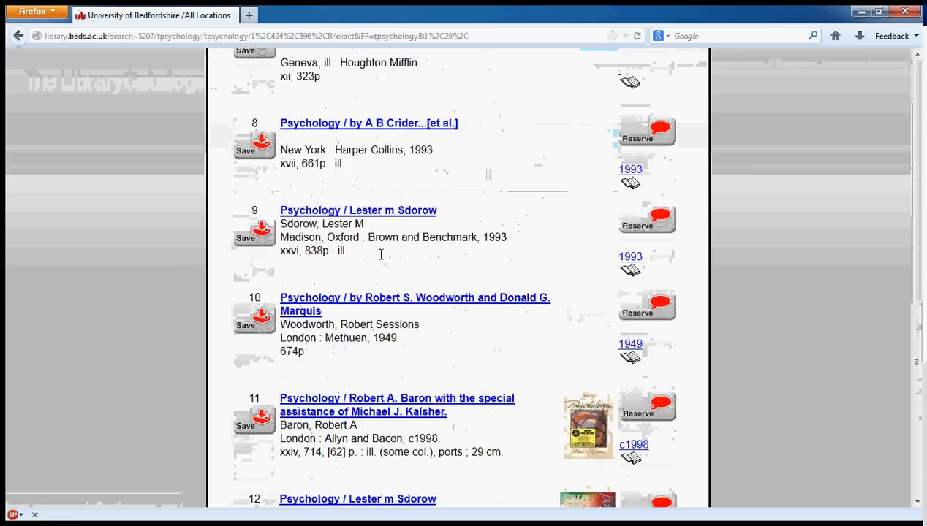
pyautogui.scroll(-3)
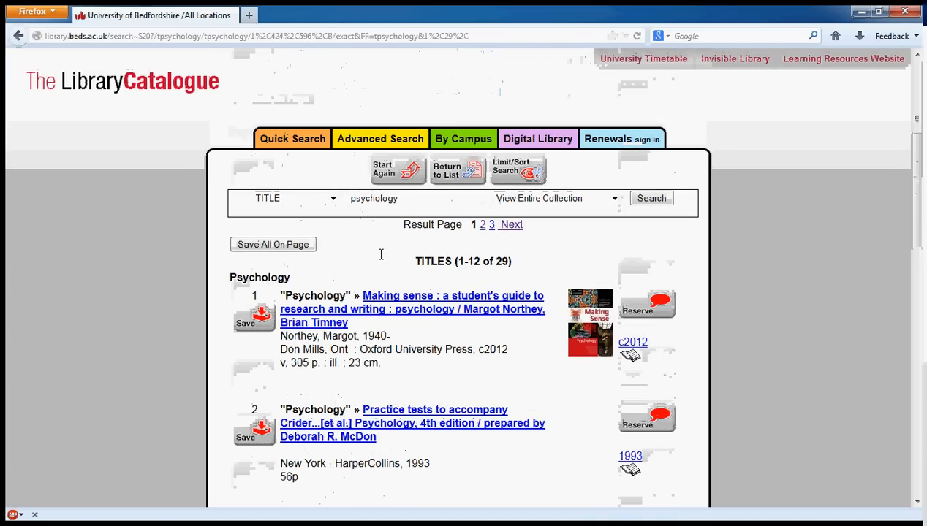
pyautogui.moveTo(523, 295)
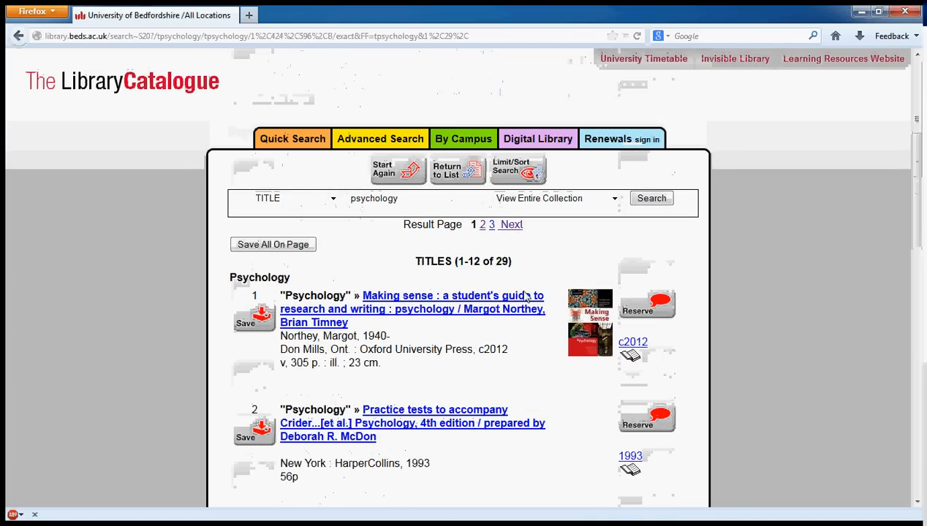
pyautogui.moveTo(523, 280)
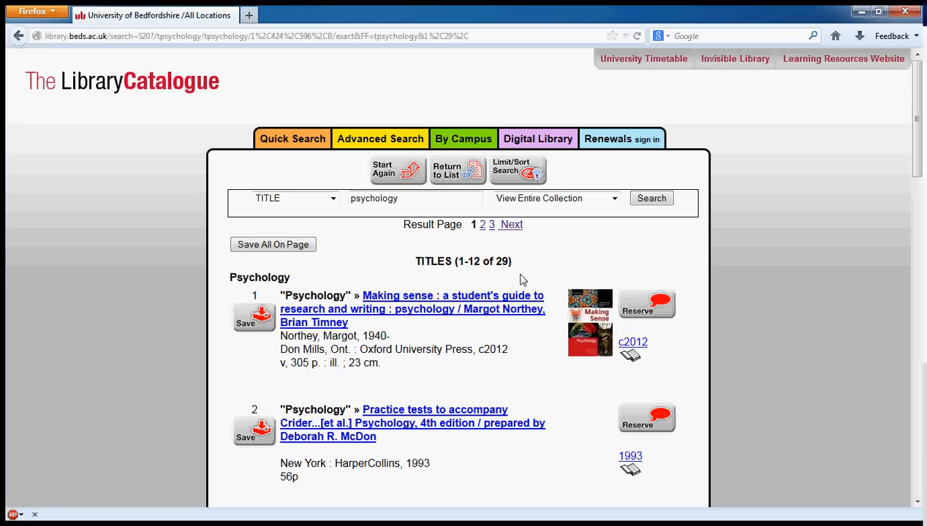
pyautogui.moveTo(408, 283)
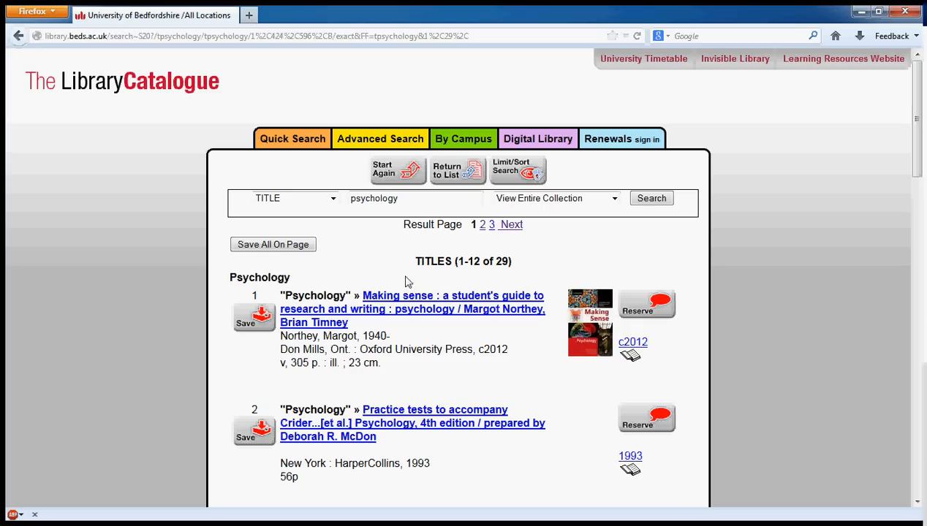
pyautogui.moveTo(386, 218)
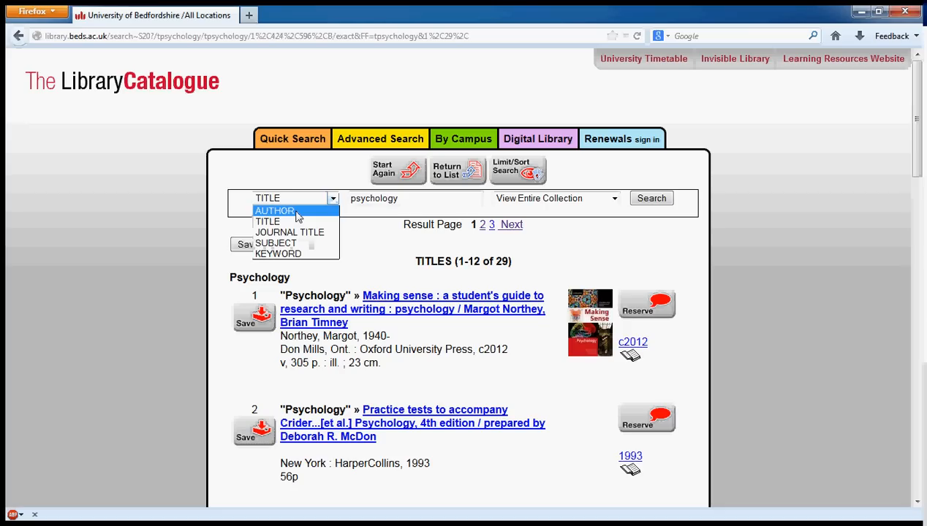
# Search authors for comer and list Ronald J. Comer's 8 books.
pyautogui.click(275, 210)
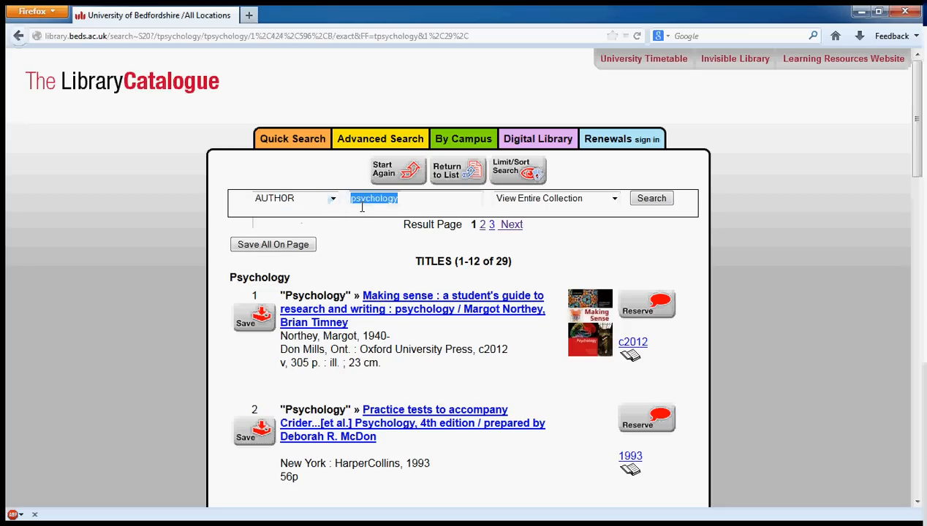
pyautogui.write('comer')
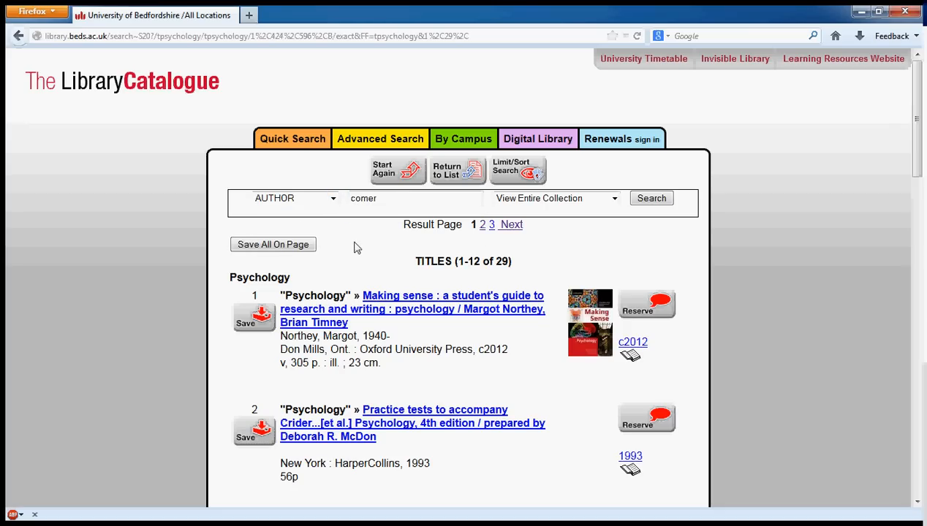
pyautogui.moveTo(348, 228)
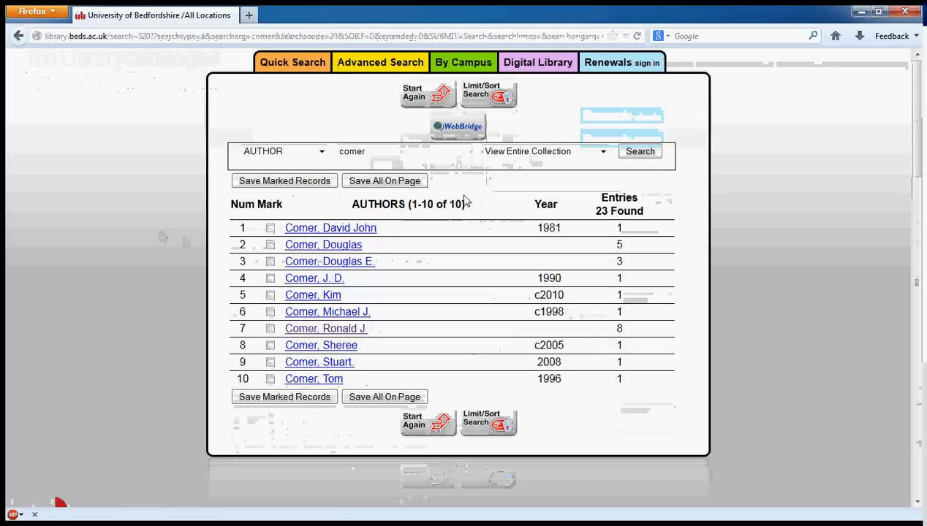
pyautogui.moveTo(262, 371)
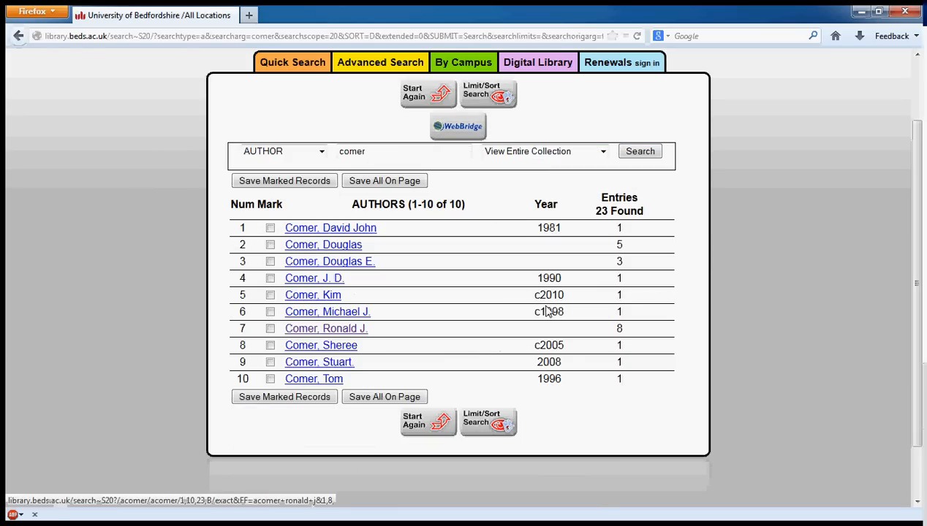
pyautogui.moveTo(326, 327)
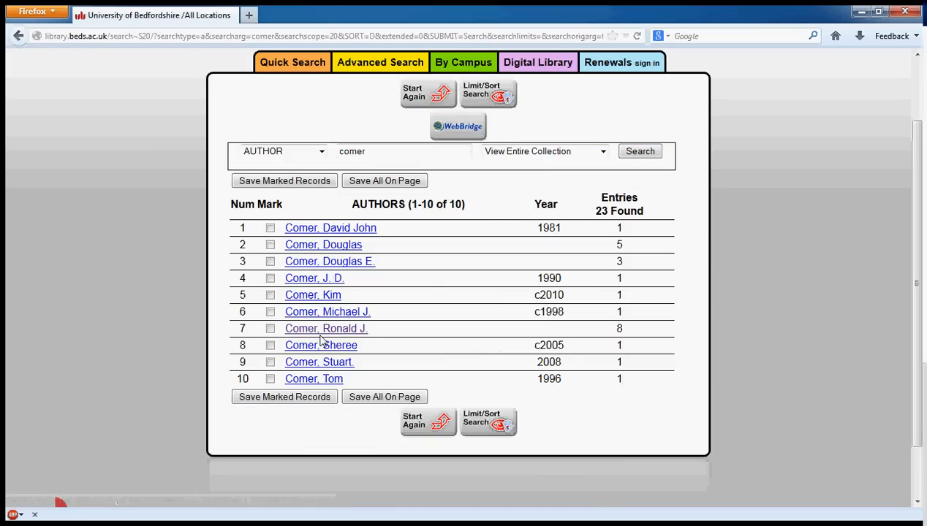
pyautogui.moveTo(326, 328)
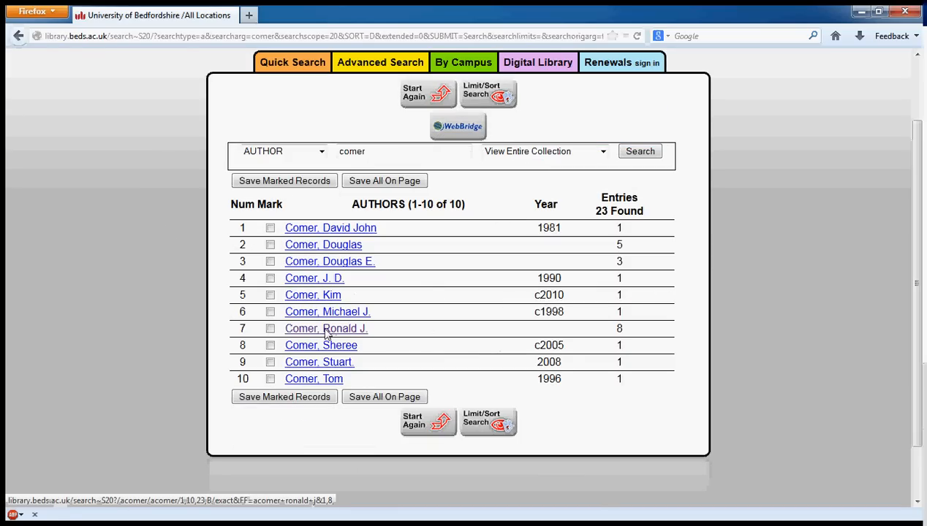
pyautogui.click(326, 328)
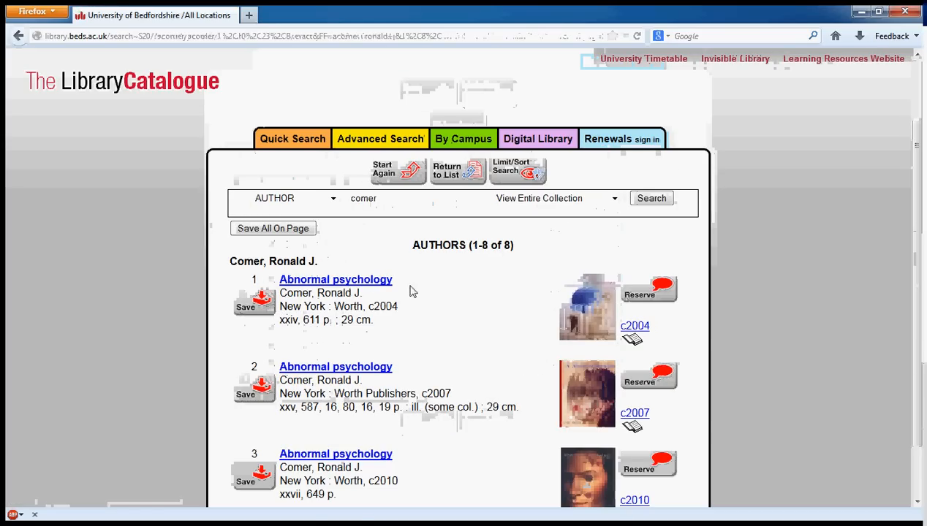
pyautogui.scroll(-3)
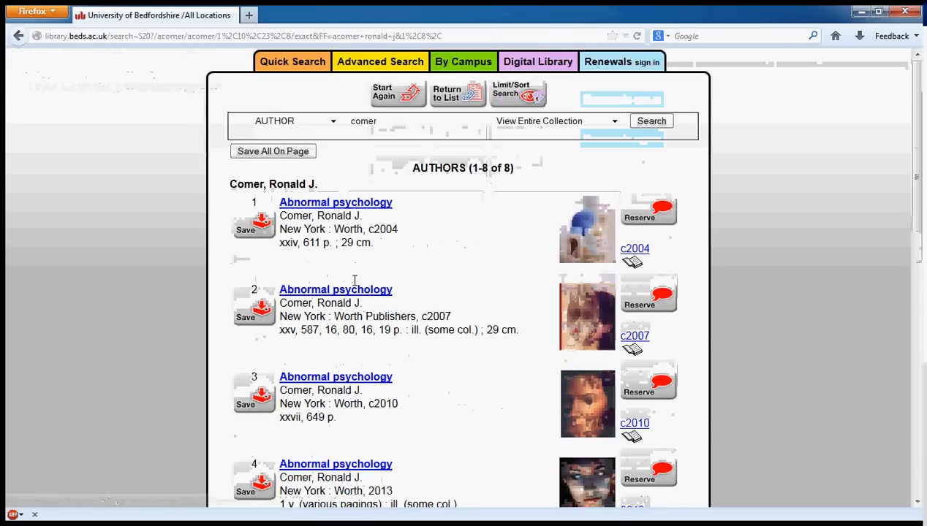
pyautogui.scroll(-3)
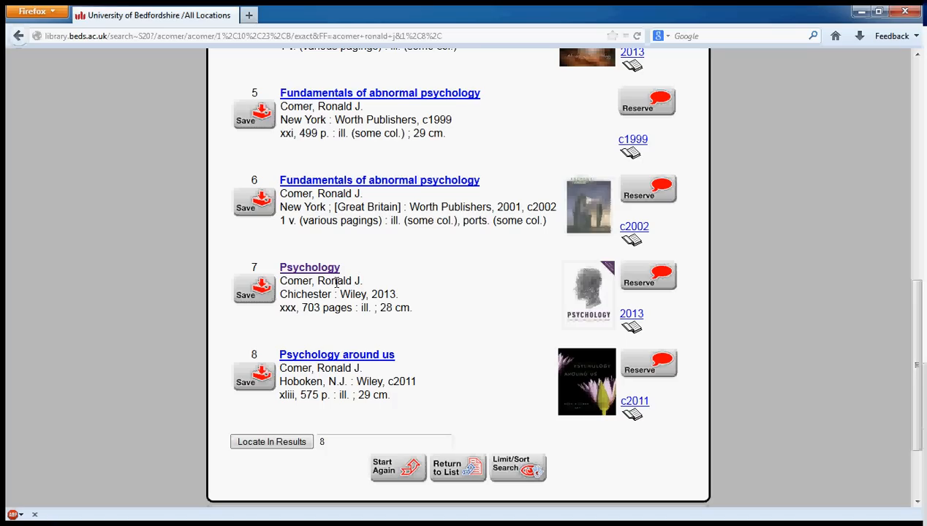
pyautogui.moveTo(336, 282)
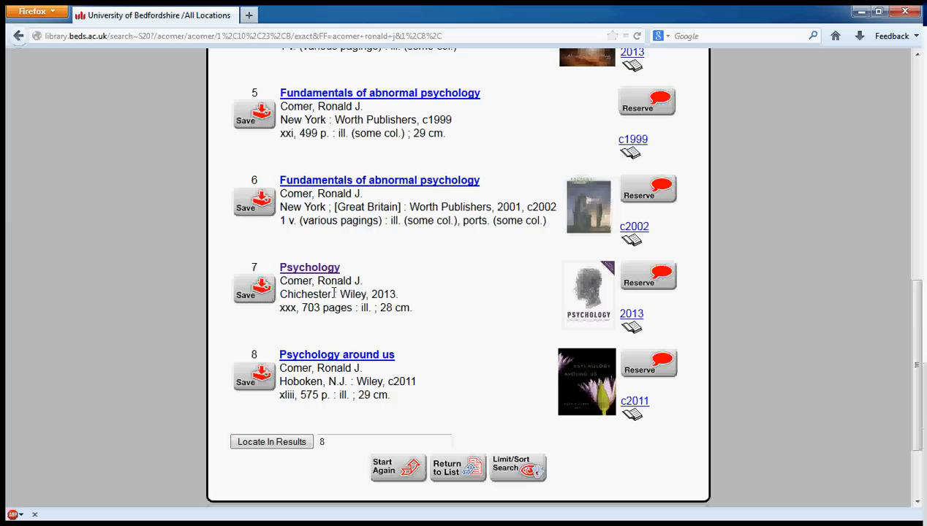
pyautogui.moveTo(395, 298)
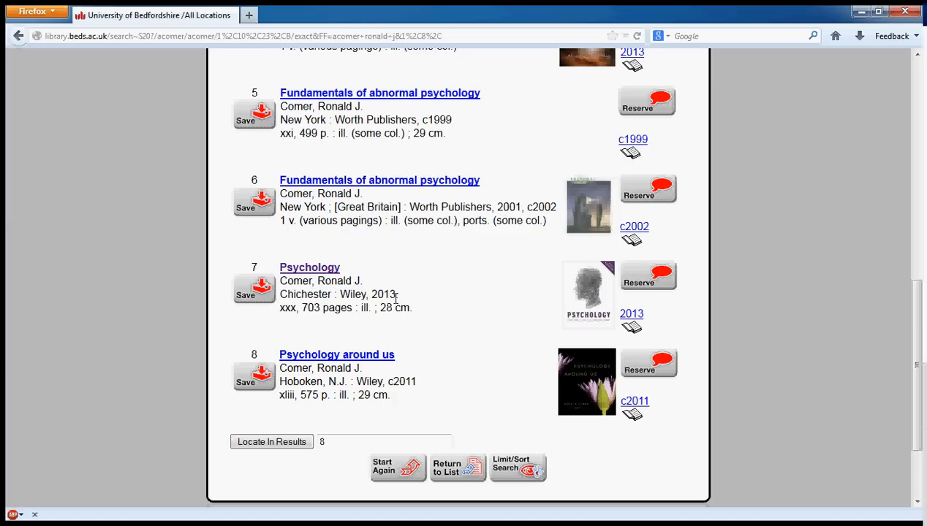
pyautogui.moveTo(589, 302)
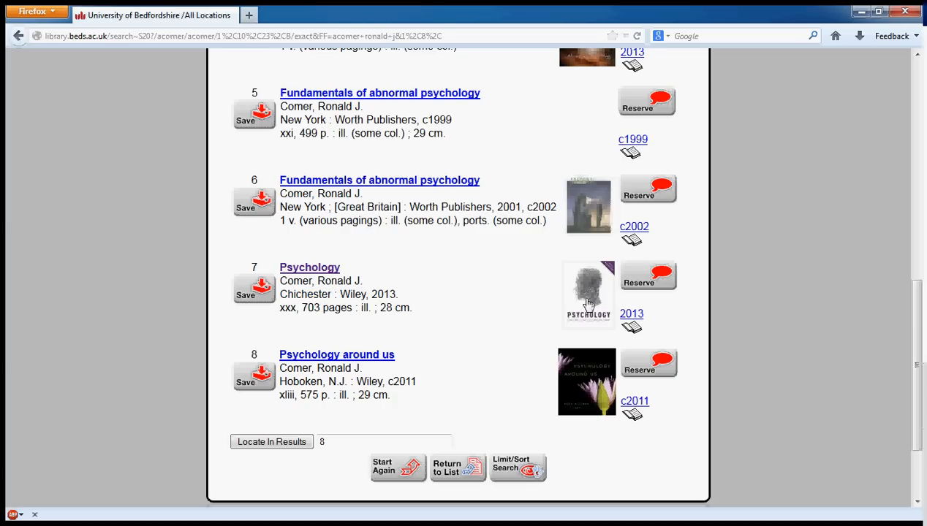
pyautogui.moveTo(587, 295)
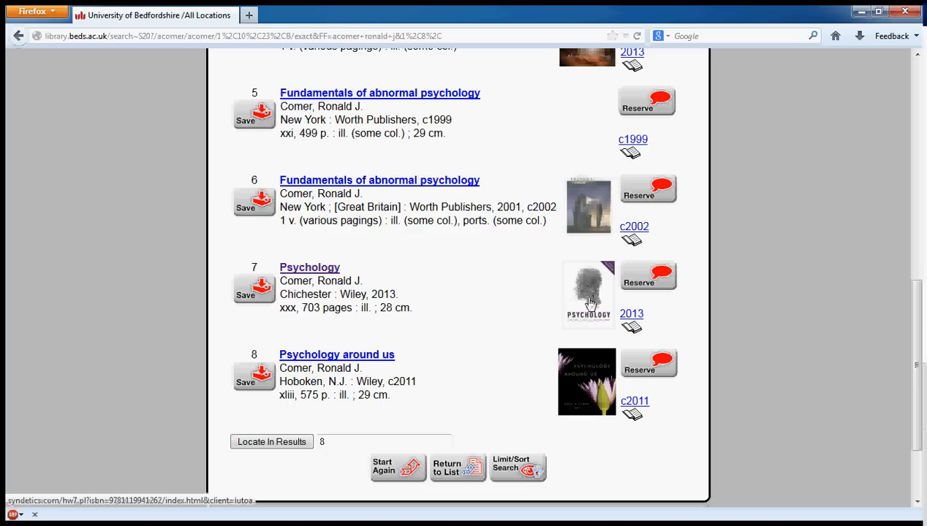
pyautogui.moveTo(586, 292)
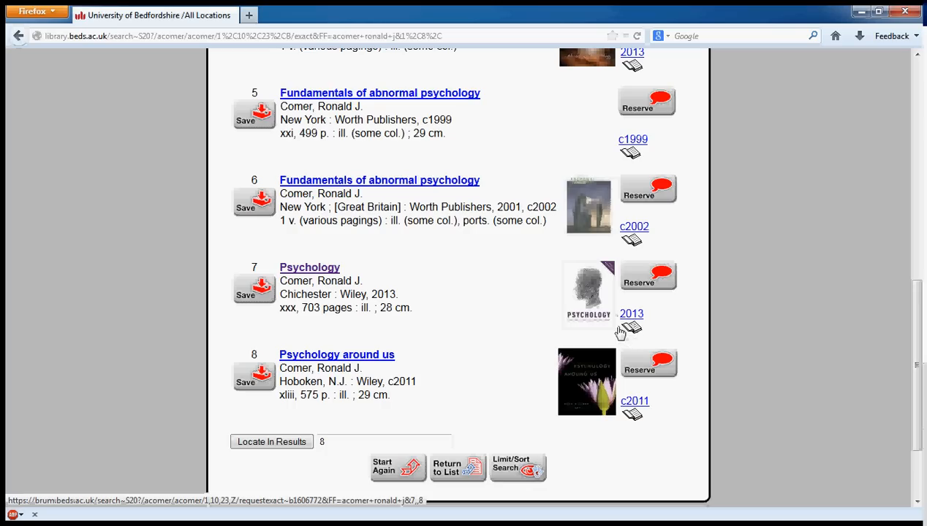
pyautogui.moveTo(426, 320)
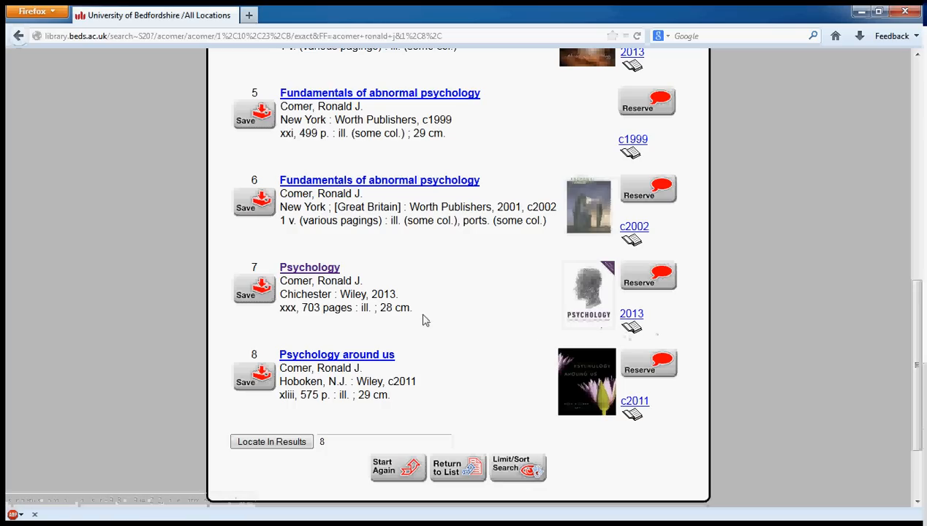
pyautogui.click(309, 266)
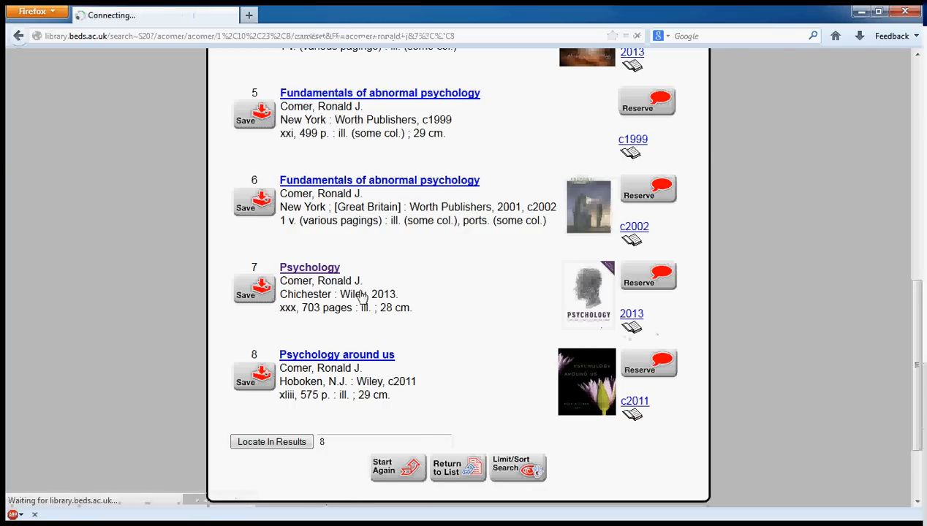
pyautogui.click(309, 266)
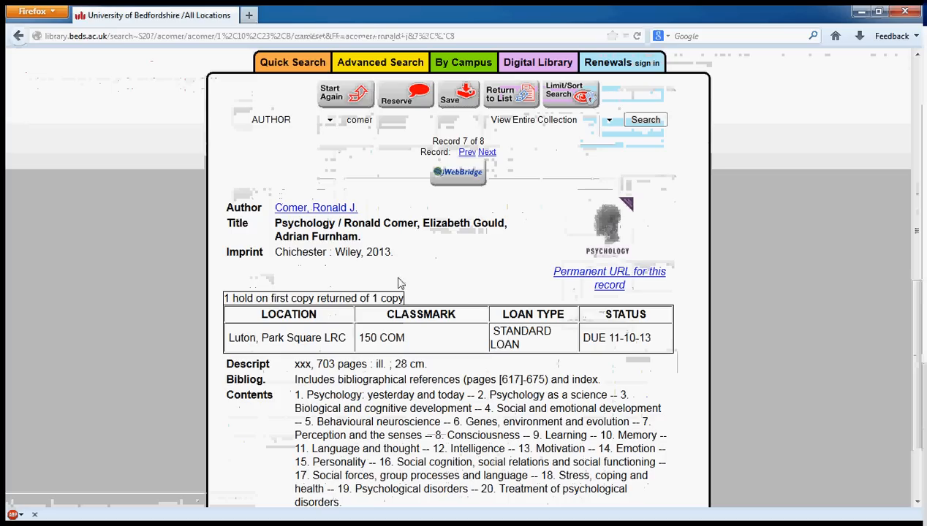
pyautogui.moveTo(482, 295)
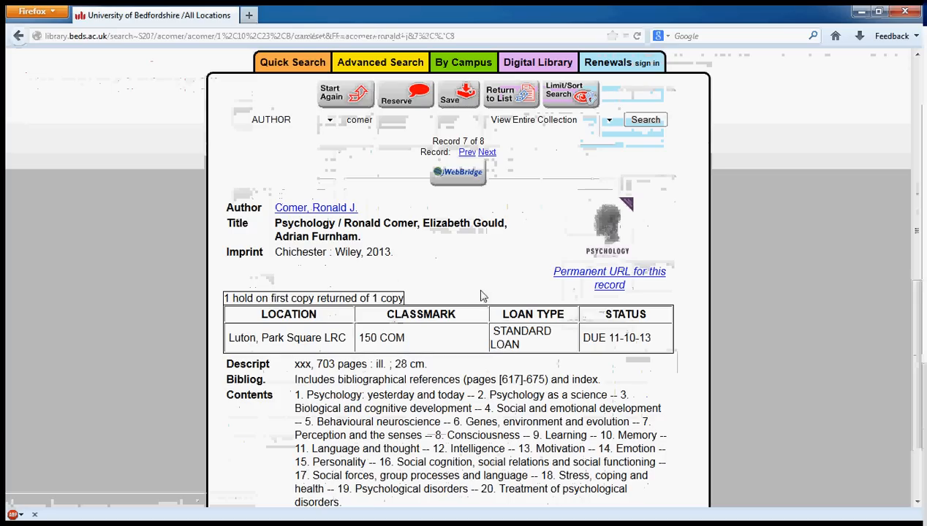
pyautogui.moveTo(500, 377)
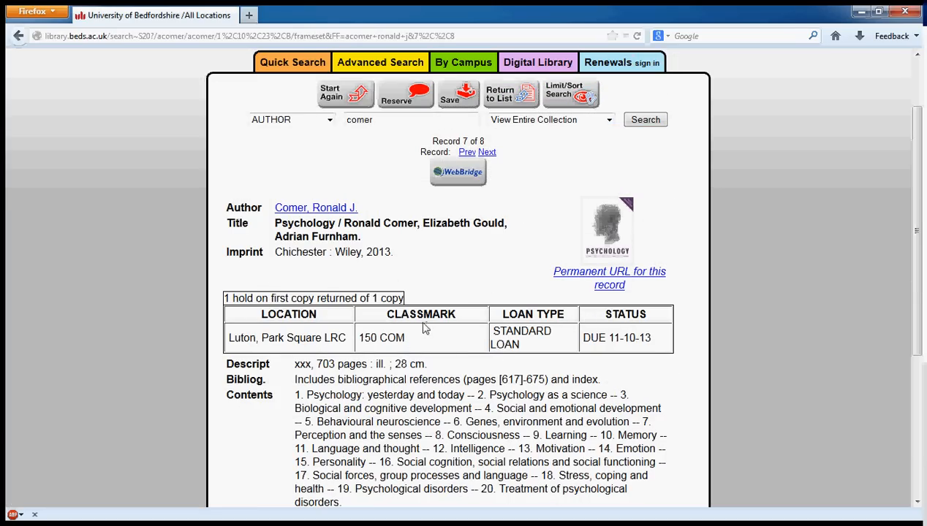
pyautogui.moveTo(422, 323)
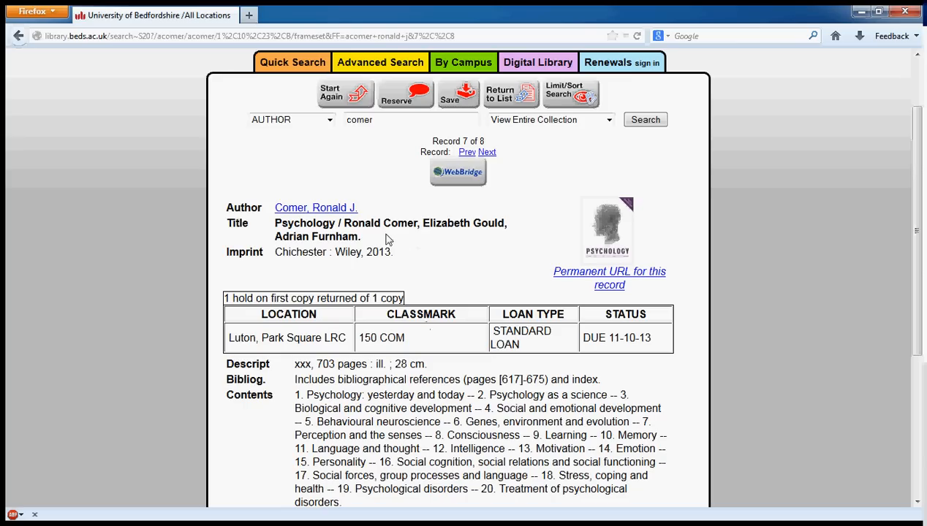
pyautogui.scroll(-3)
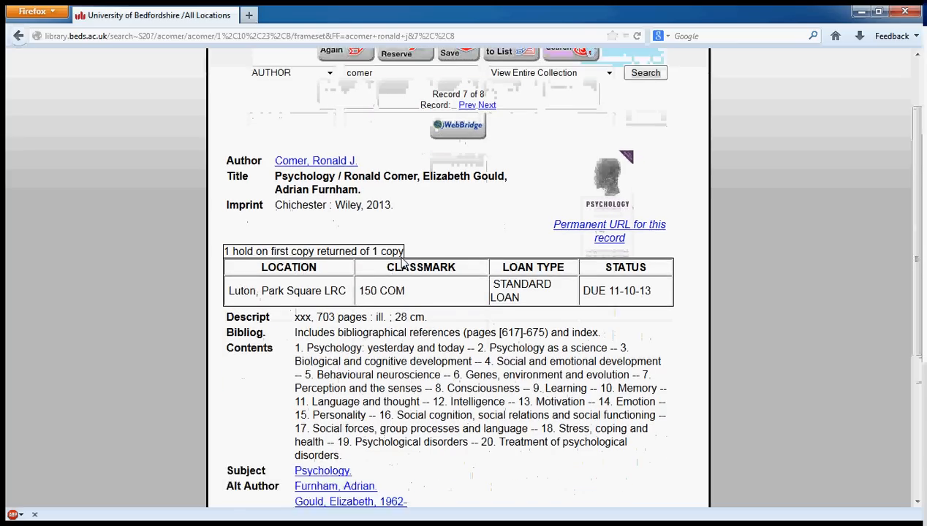
pyautogui.scroll(-3)
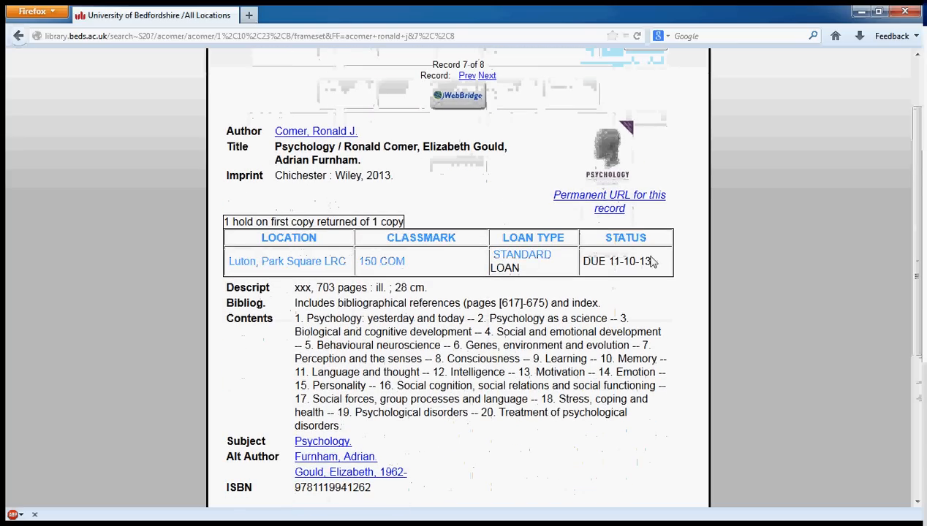
pyautogui.moveTo(374, 243)
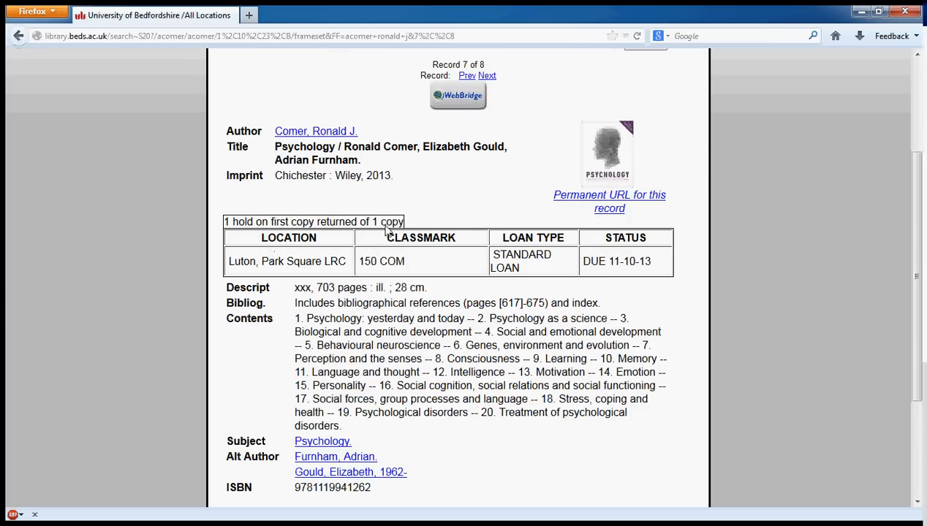
pyautogui.moveTo(258, 246)
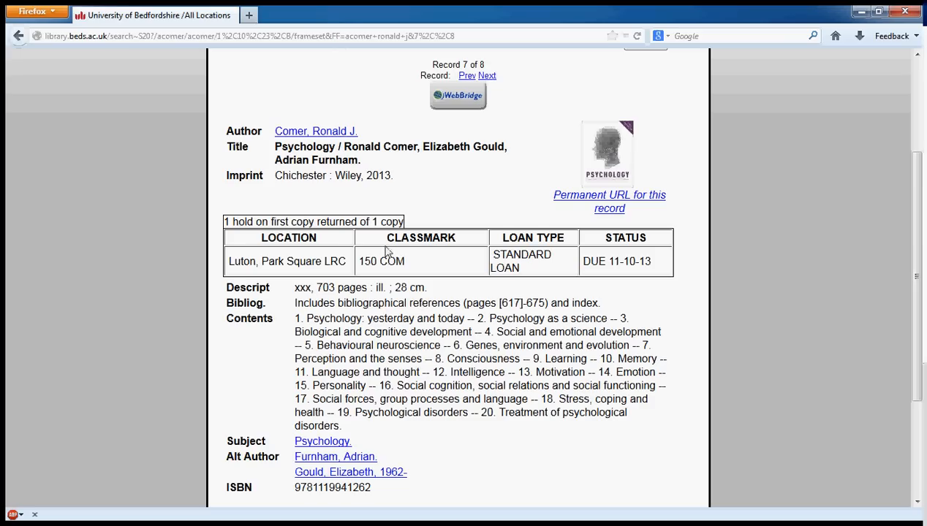
pyautogui.moveTo(430, 255)
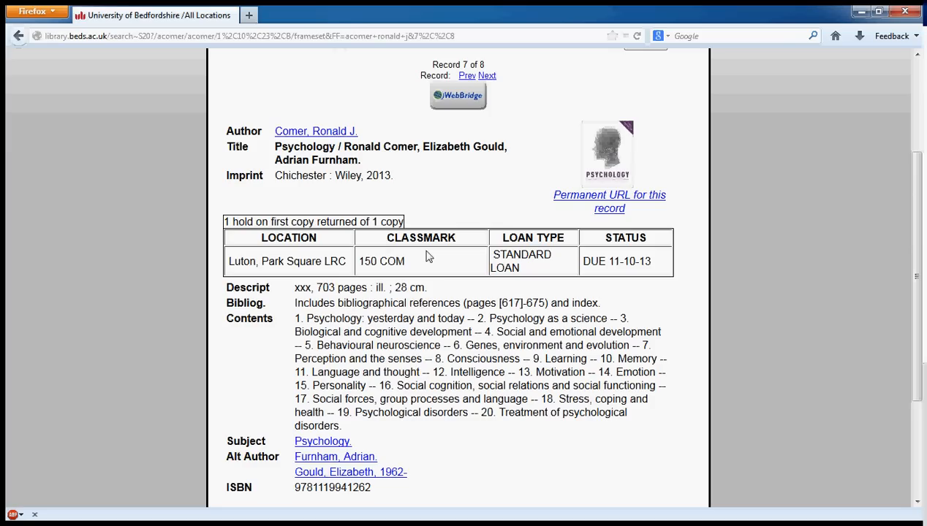
pyautogui.moveTo(505, 248)
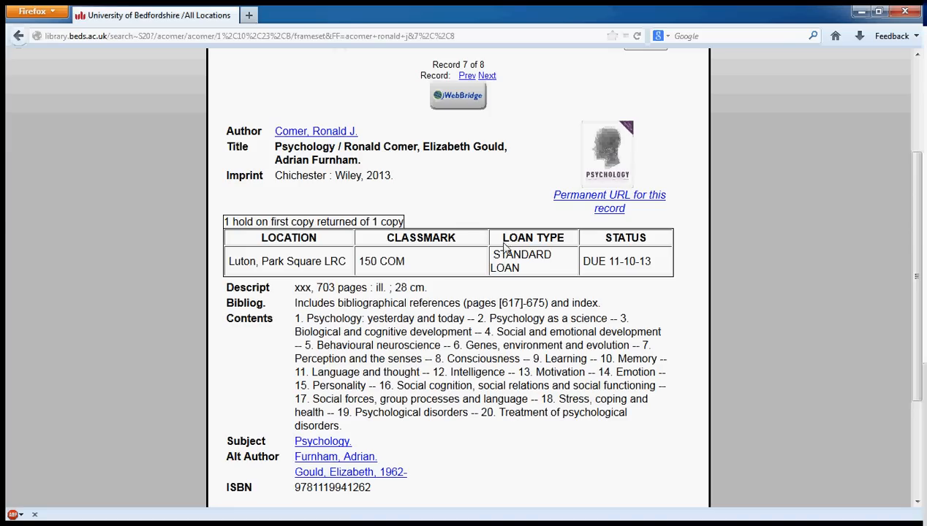
pyautogui.moveTo(512, 256)
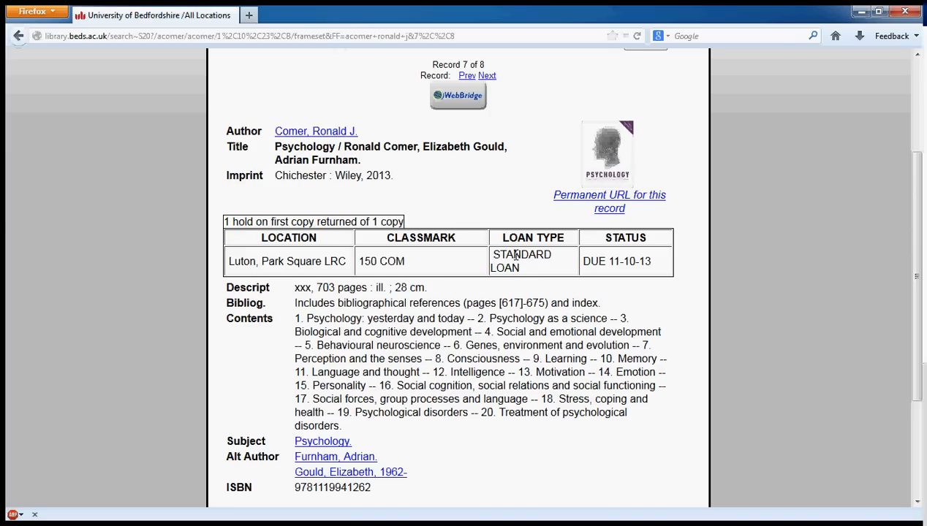
pyautogui.moveTo(489, 263)
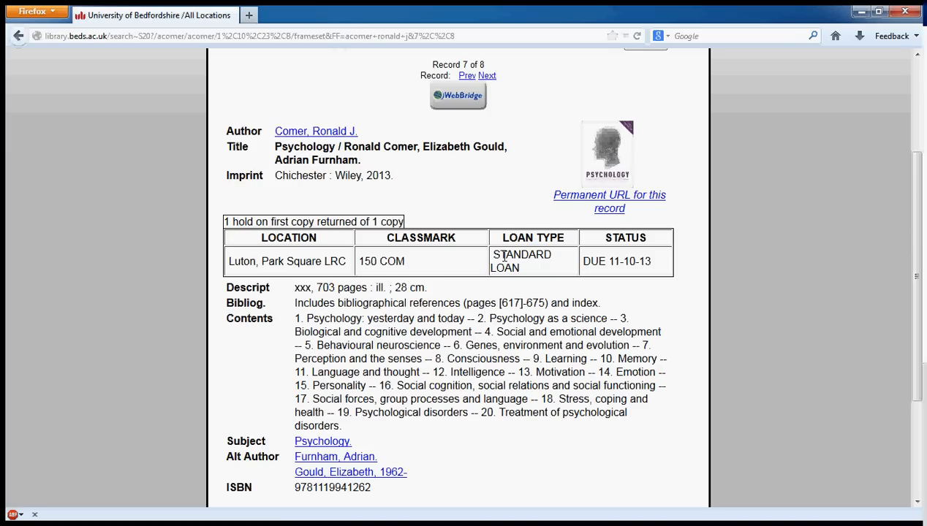
pyautogui.moveTo(504, 256)
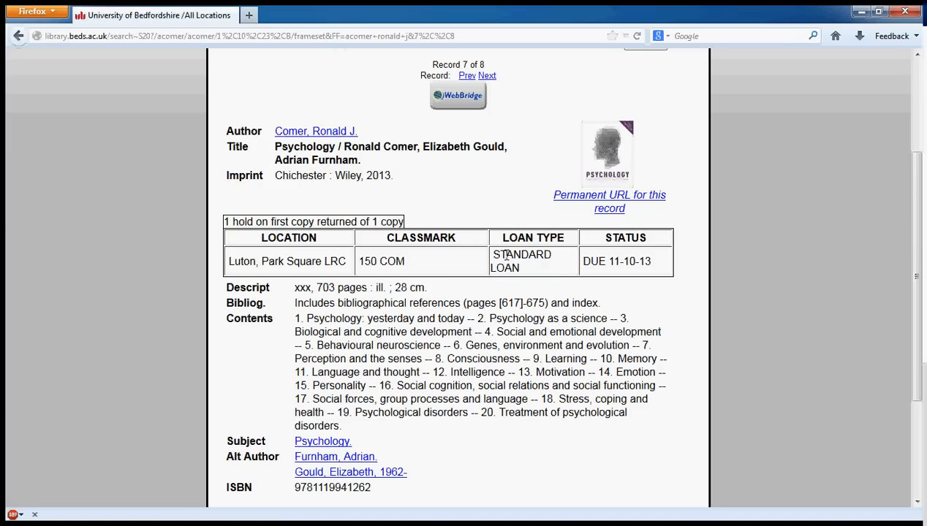
pyautogui.moveTo(640, 252)
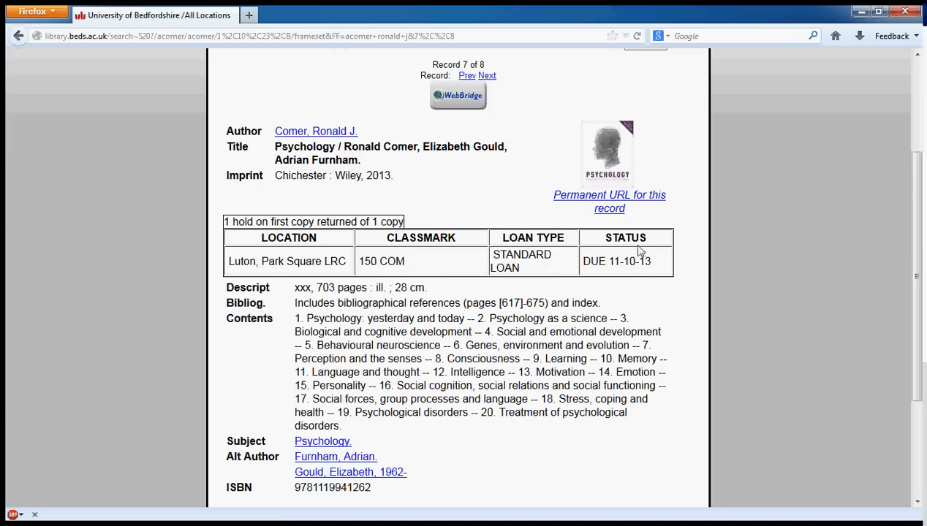
pyautogui.moveTo(237, 266)
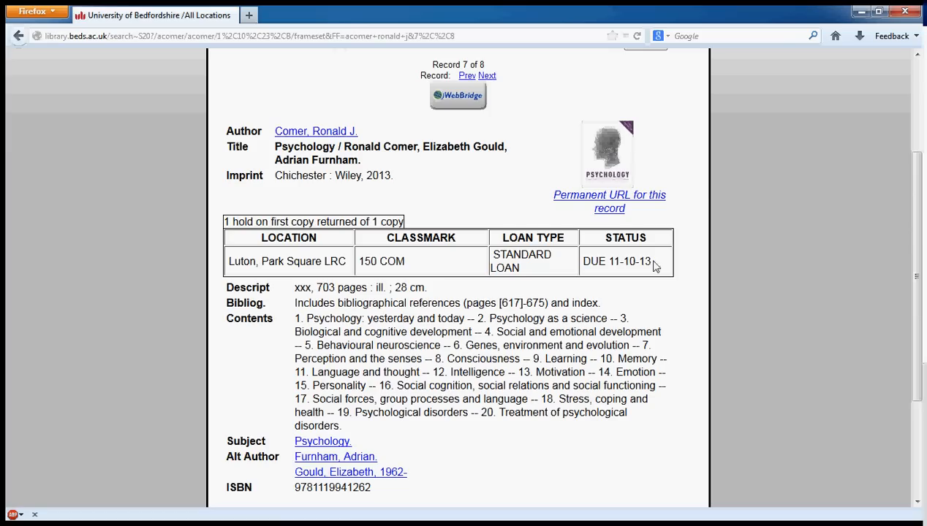
pyautogui.moveTo(590, 264)
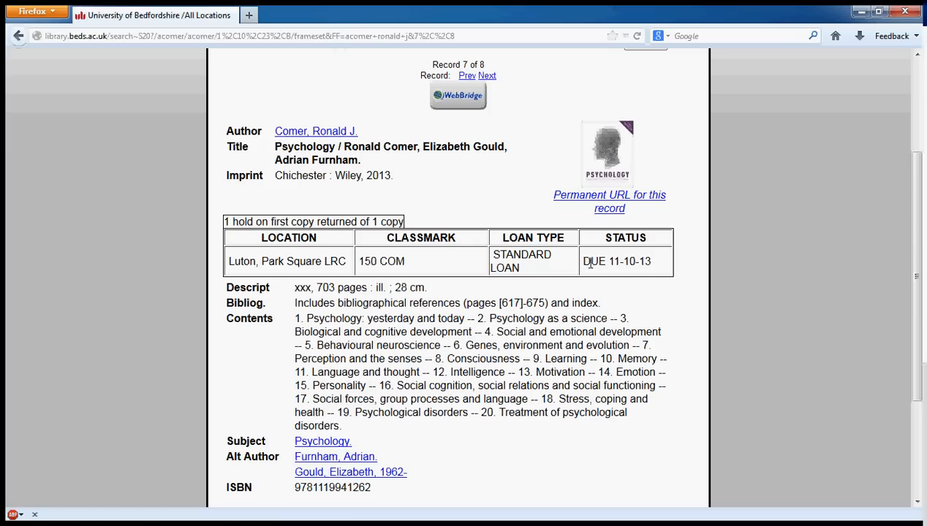
pyautogui.moveTo(409, 254)
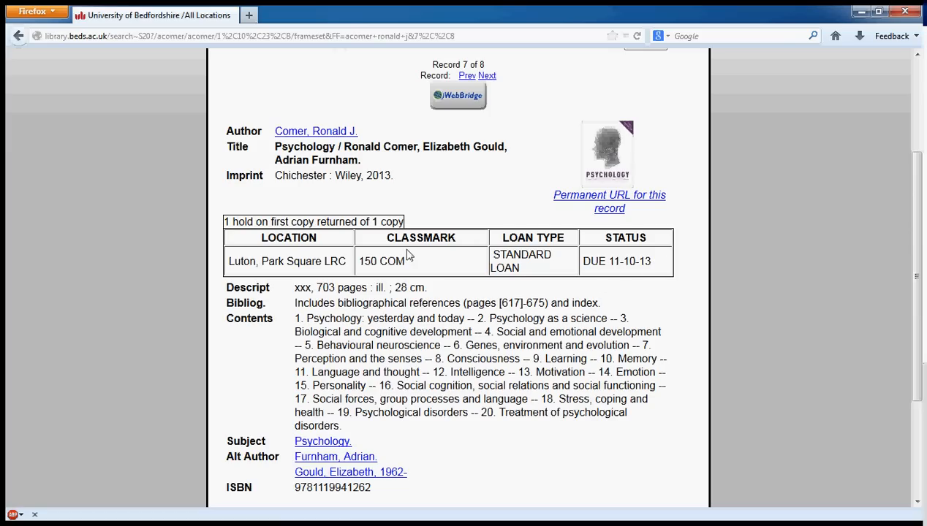
pyautogui.moveTo(427, 266)
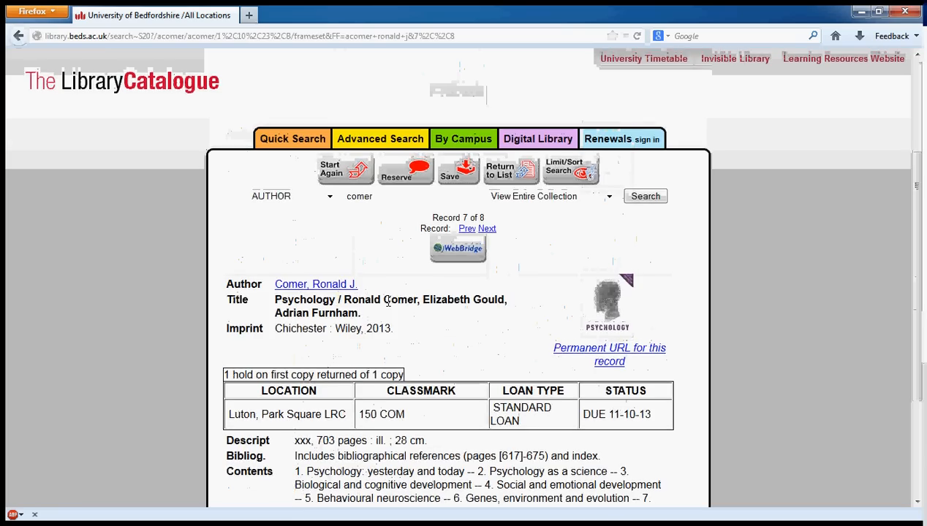
# Start the search again to reach a blank Advanced Search form.
pyautogui.scroll(-3)
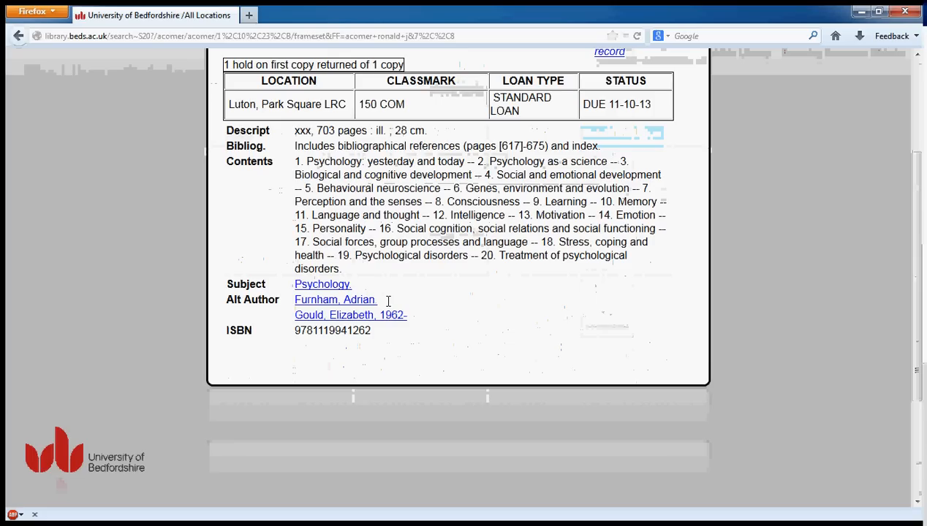
pyautogui.scroll(3)
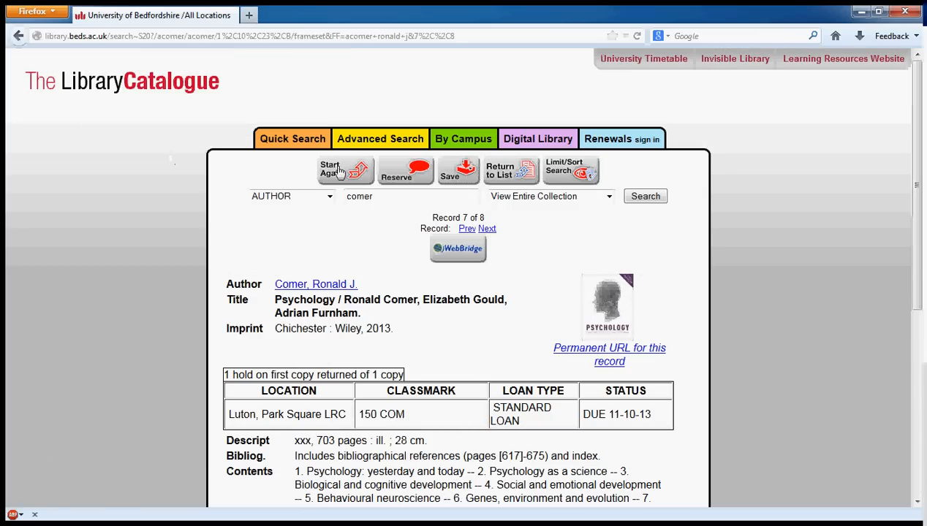
pyautogui.click(380, 137)
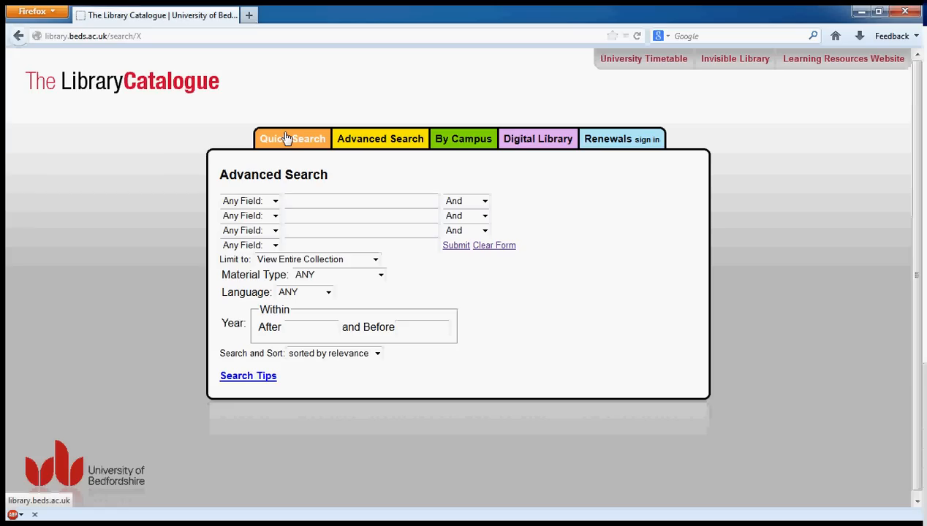
# Submit an advanced search for author comer and title psychology, listing 1,436 results.
pyautogui.click(250, 200)
pyautogui.write('comer')
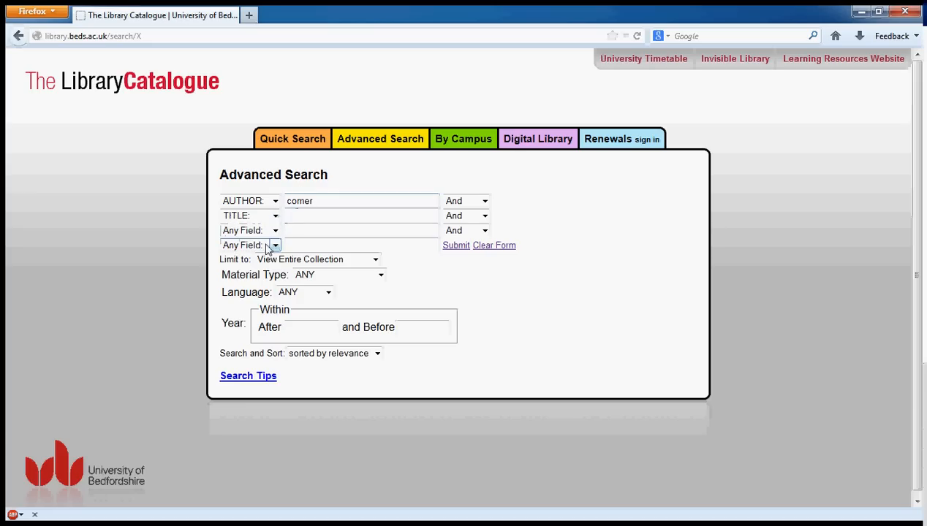
pyautogui.write('psychology')
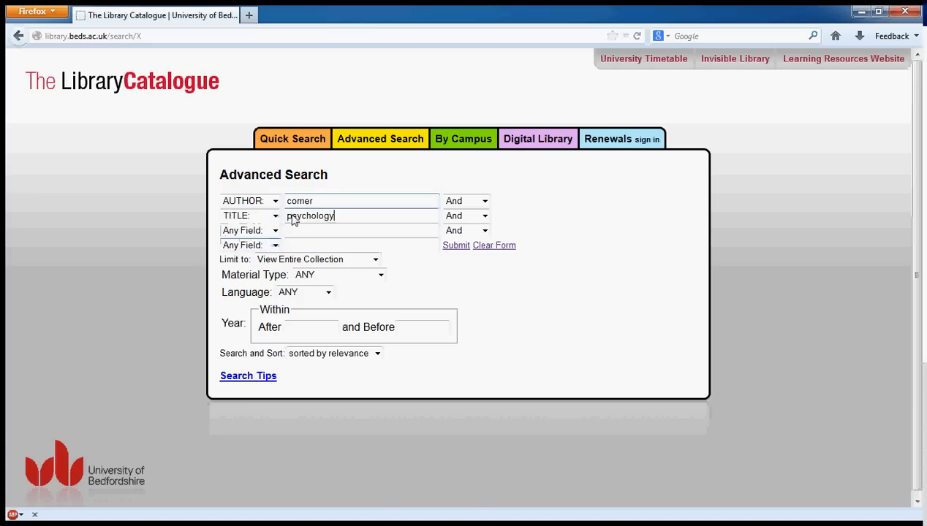
pyautogui.click(456, 245)
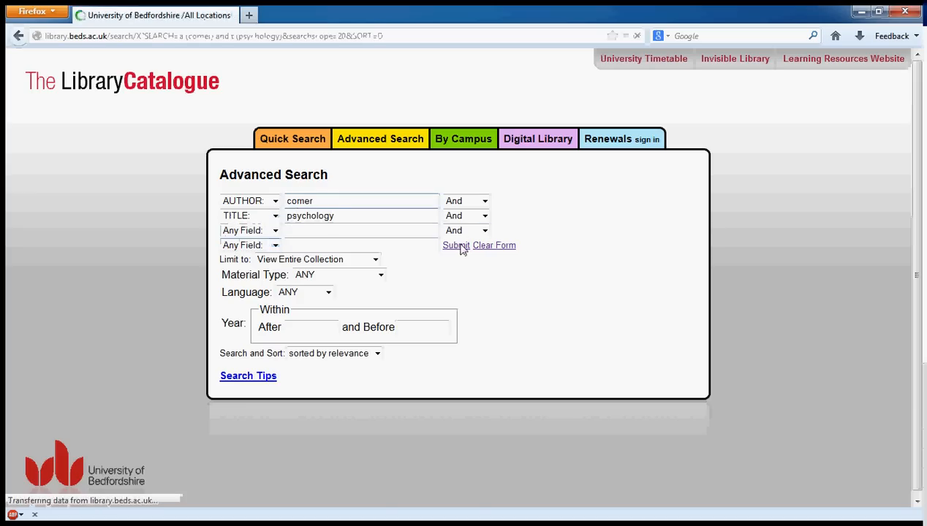
pyautogui.click(456, 245)
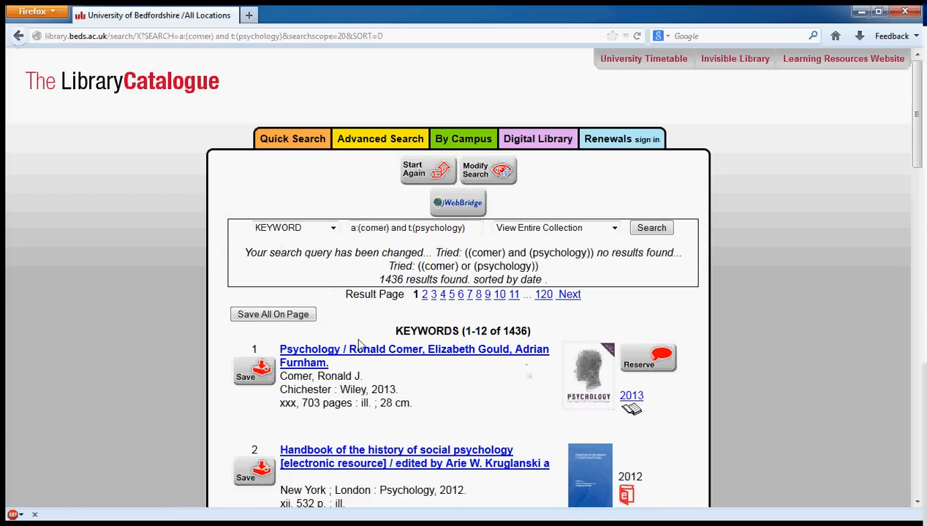
pyautogui.scroll(-3)
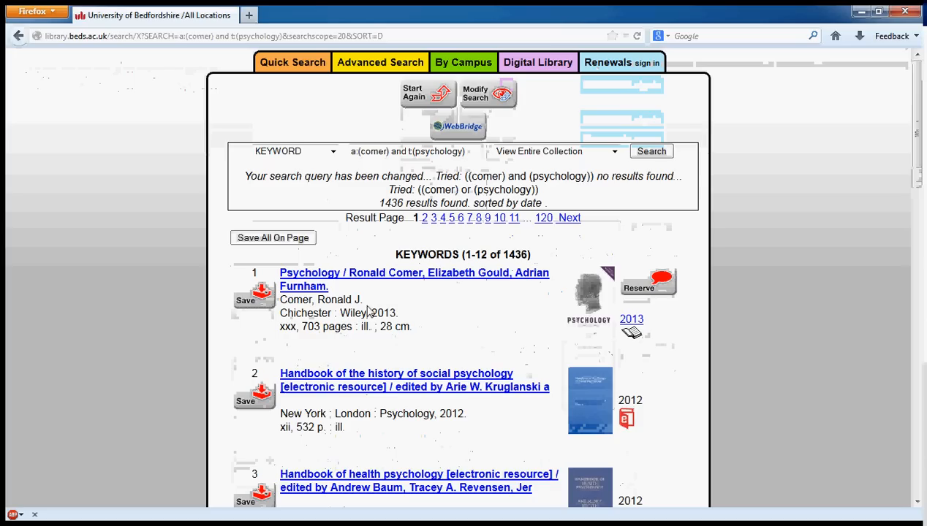
pyautogui.moveTo(286, 98)
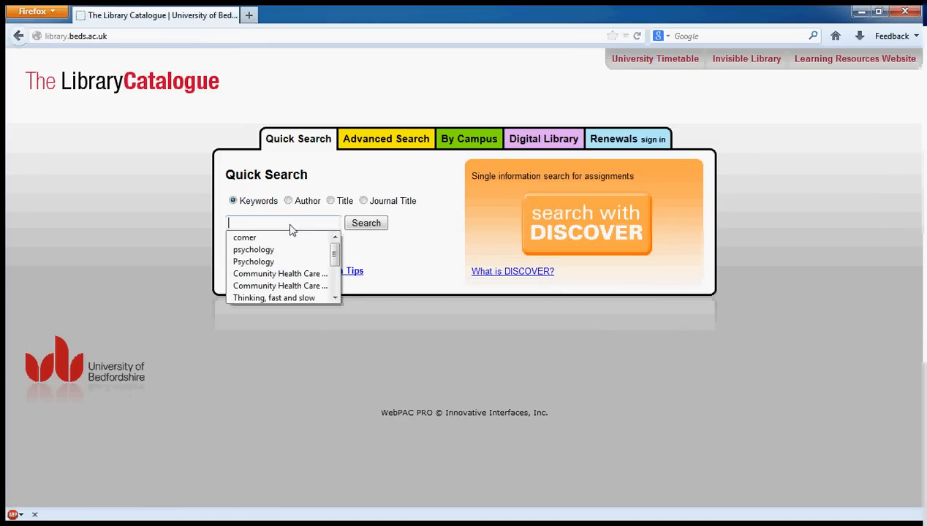
# Run a keyword search for health psychology and browse page one of the 531 results.
pyautogui.write('health')
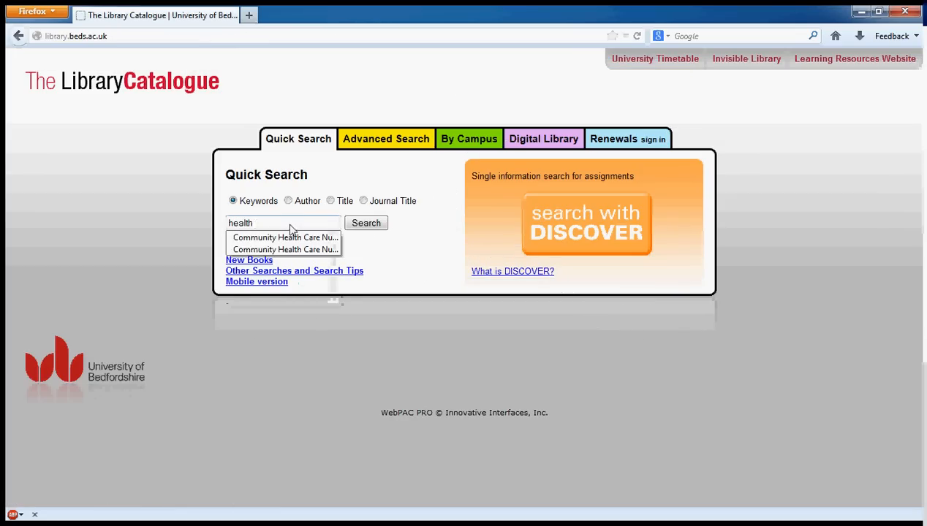
pyautogui.click(366, 222)
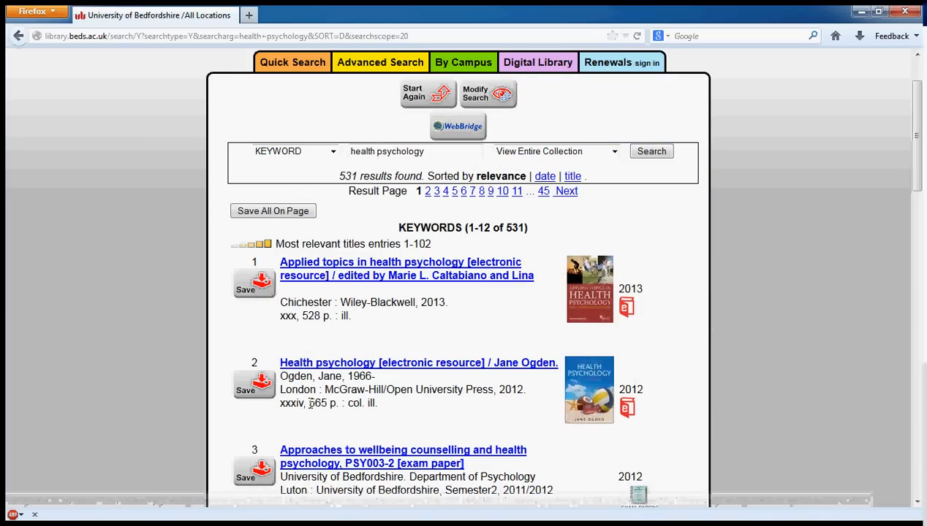
pyautogui.scroll(-3)
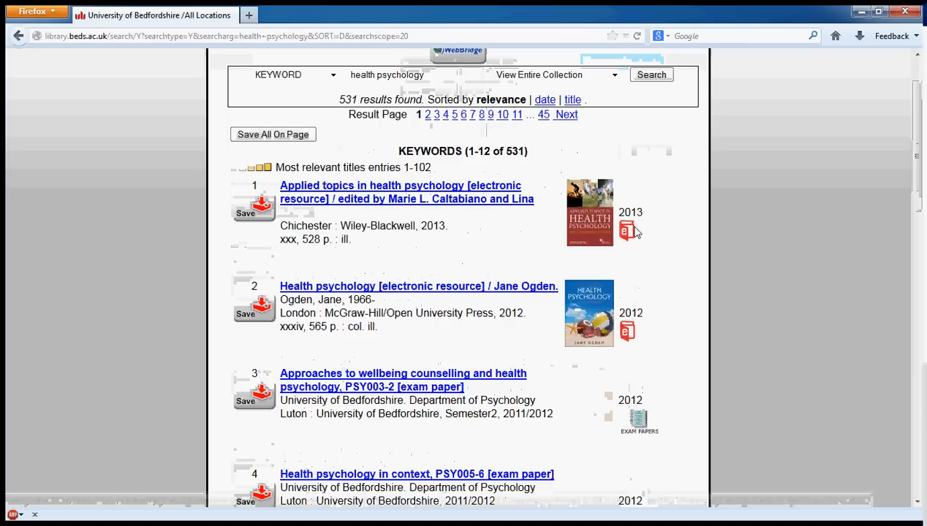
pyautogui.scroll(-3)
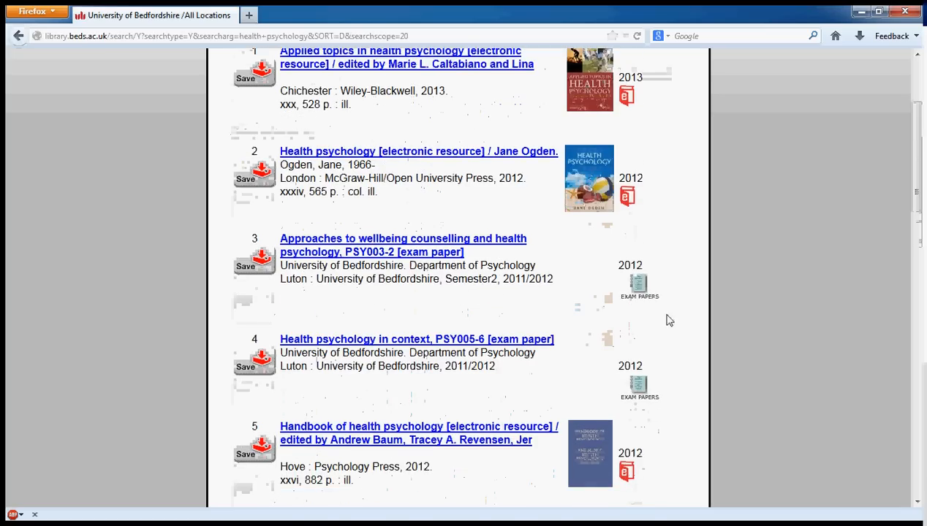
pyautogui.scroll(-3)
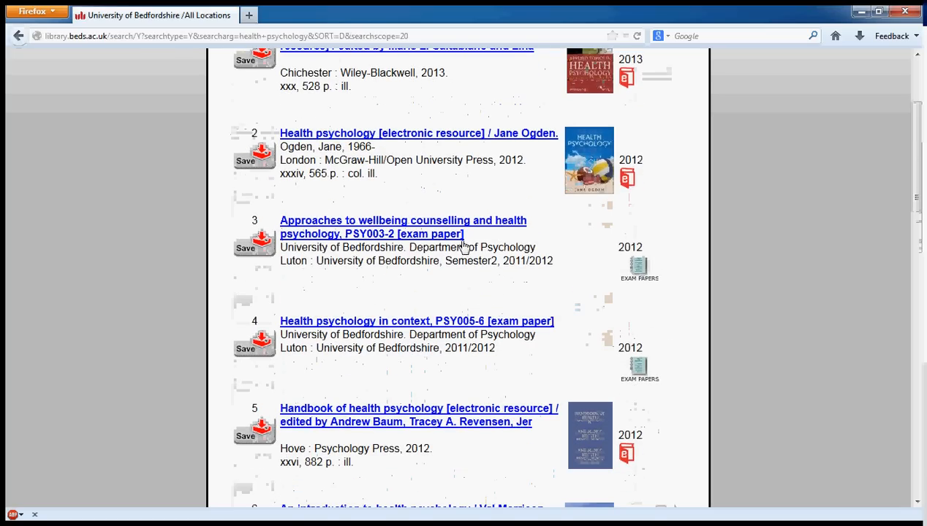
pyautogui.moveTo(650, 285)
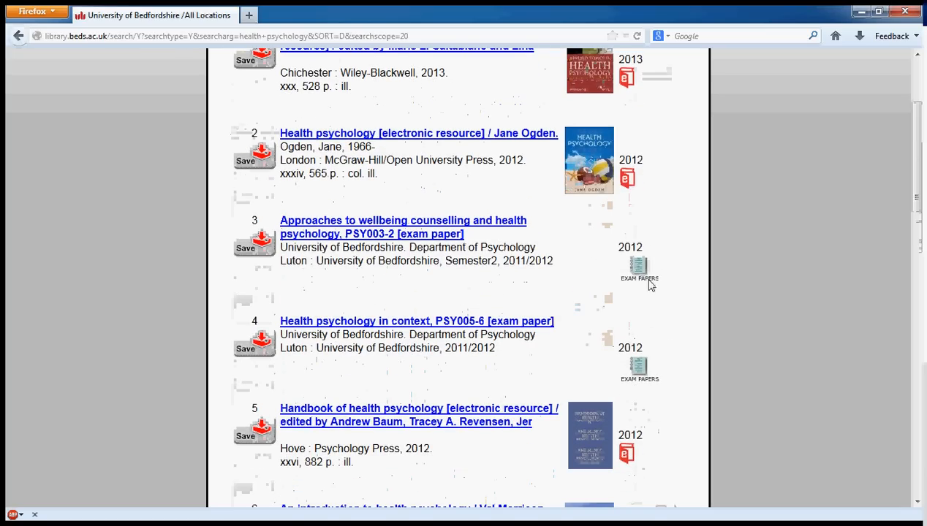
pyautogui.scroll(-3)
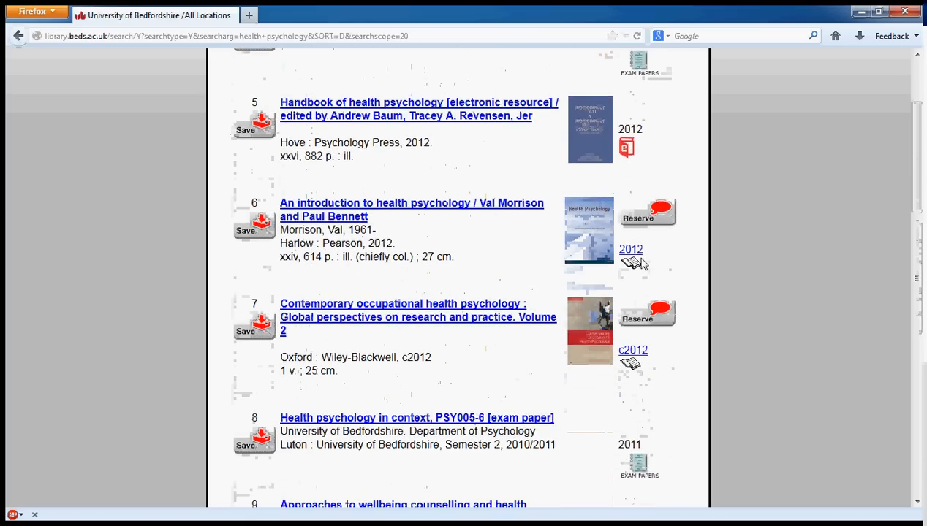
pyautogui.scroll(-3)
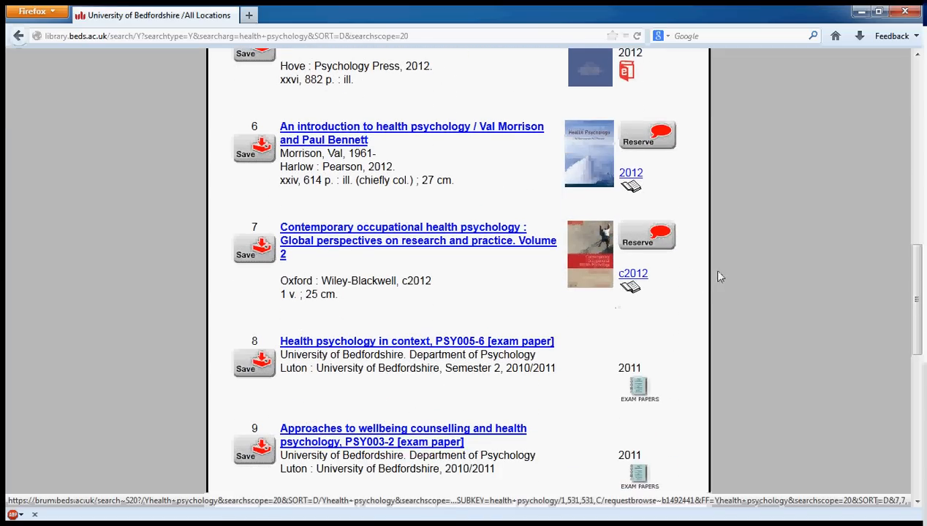
pyautogui.scroll(-3)
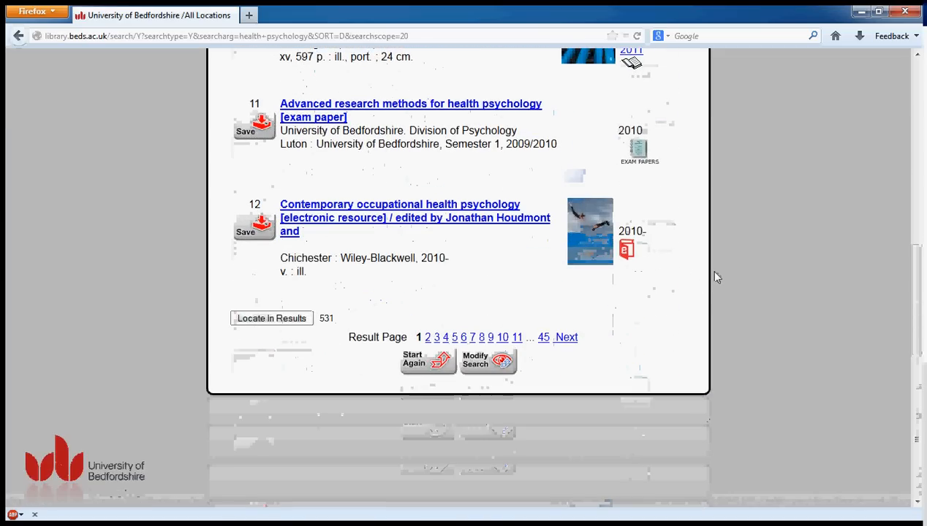